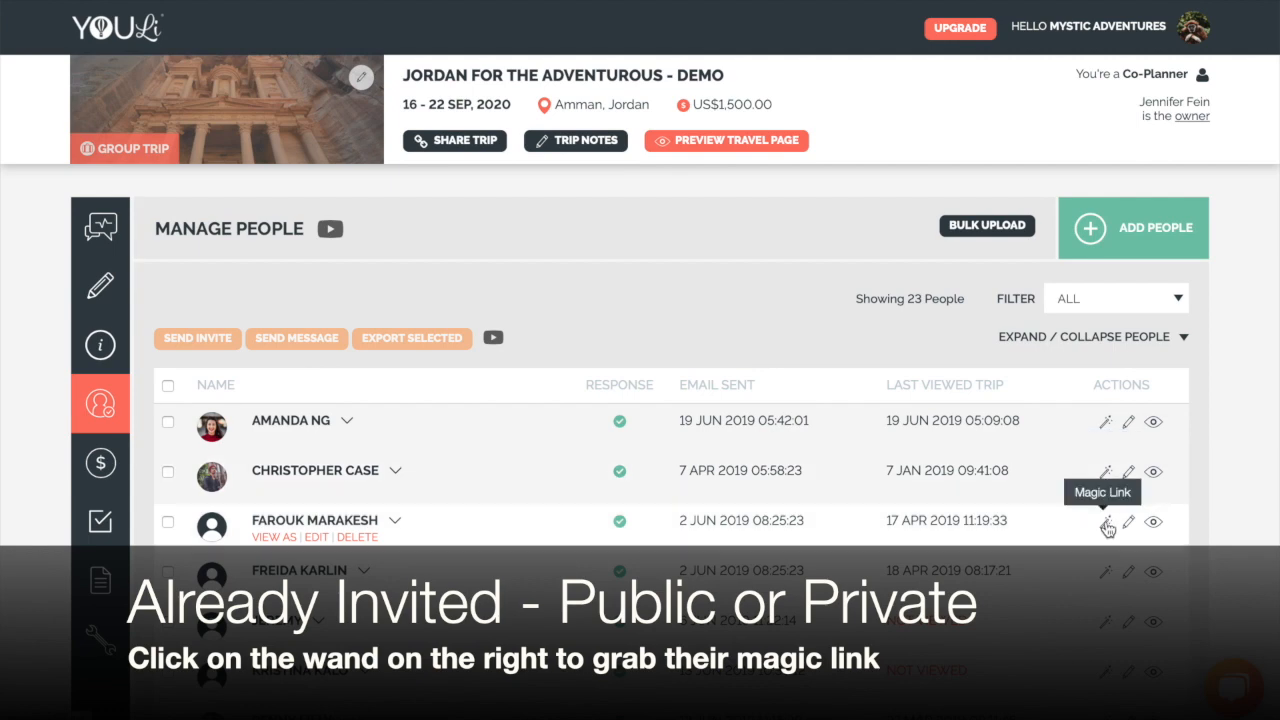
pyautogui.click(1105, 421)
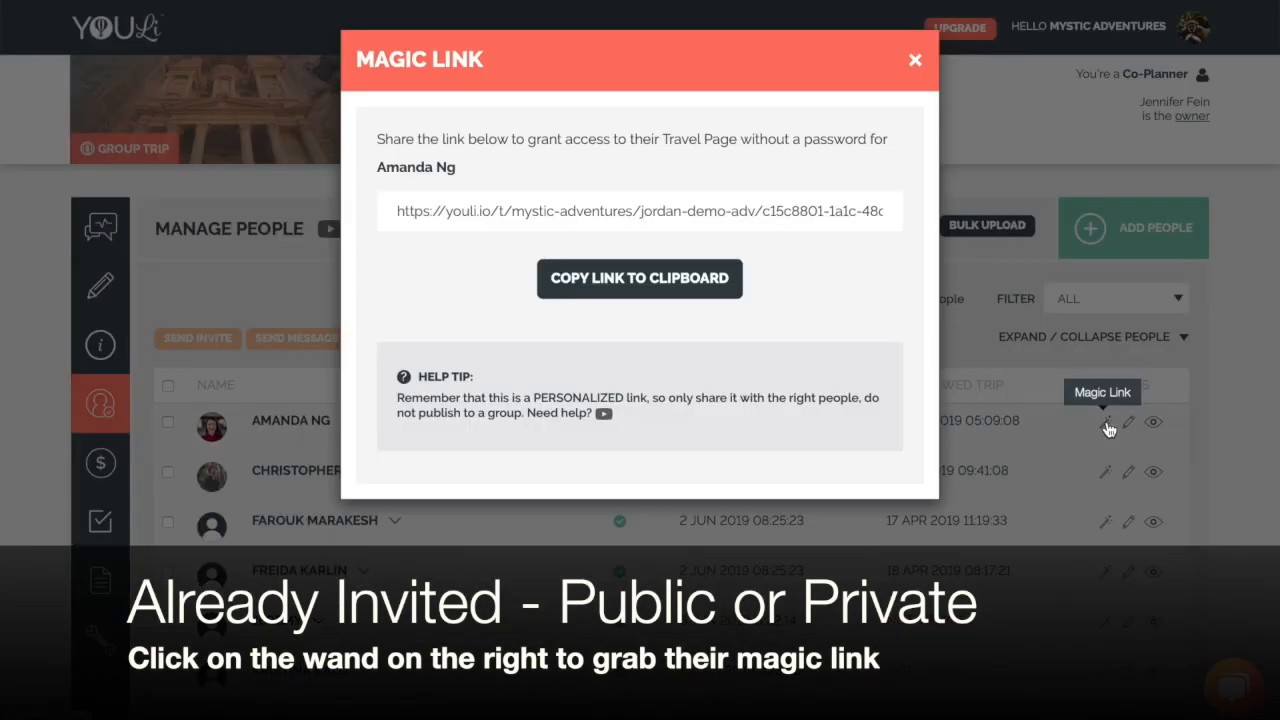
pyautogui.moveTo(418, 195)
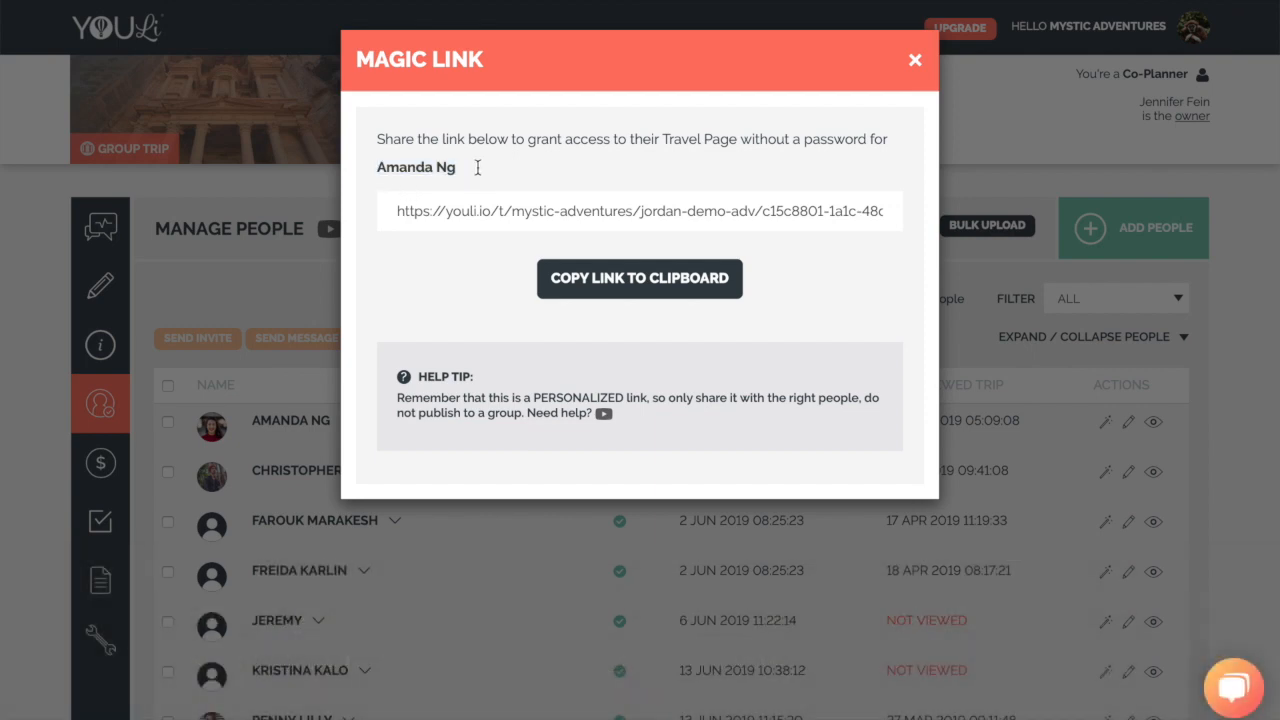
pyautogui.moveTo(755, 223)
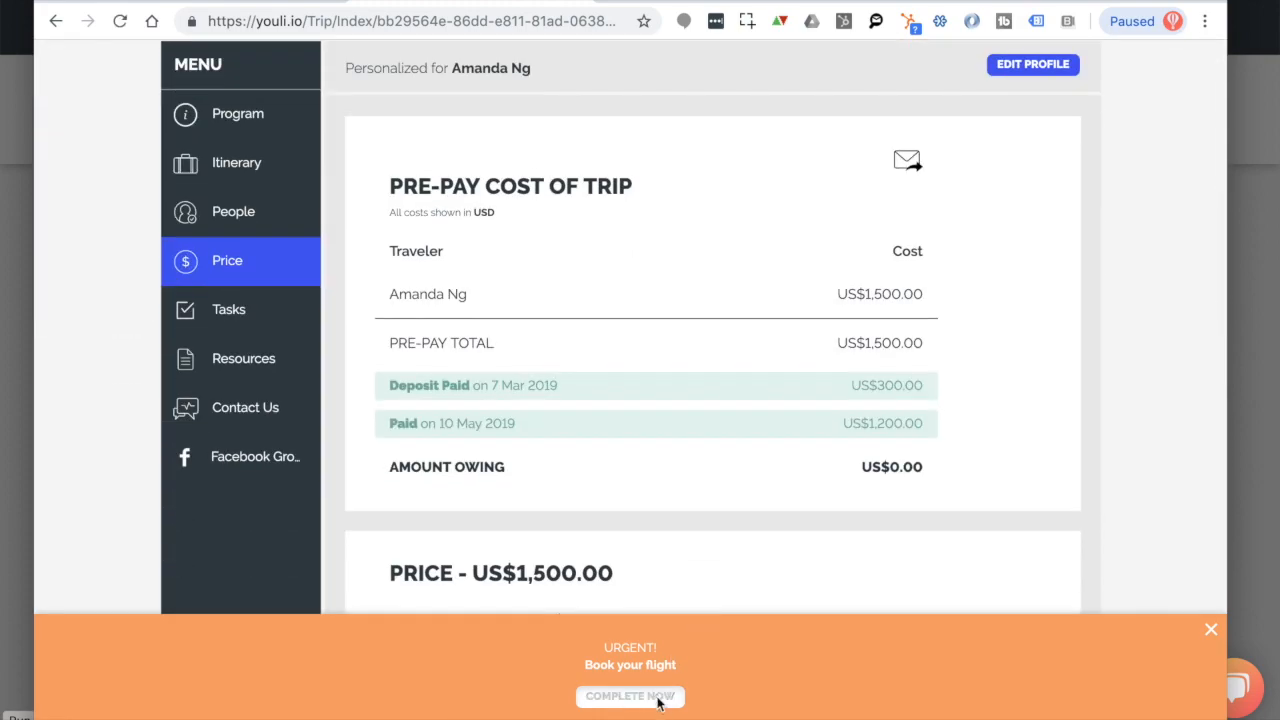
# View Amanda's urgent Book your flight task on her travel page, then dismiss it
pyautogui.click(630, 696)
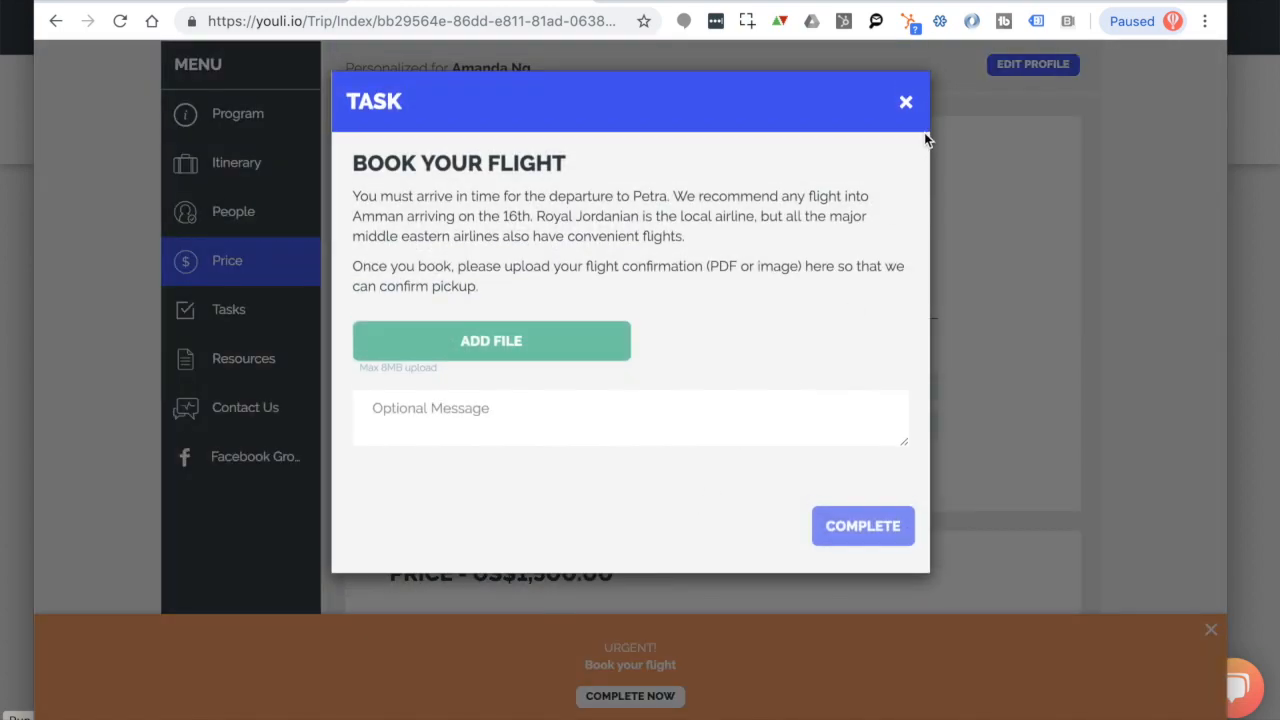
pyautogui.click(905, 101)
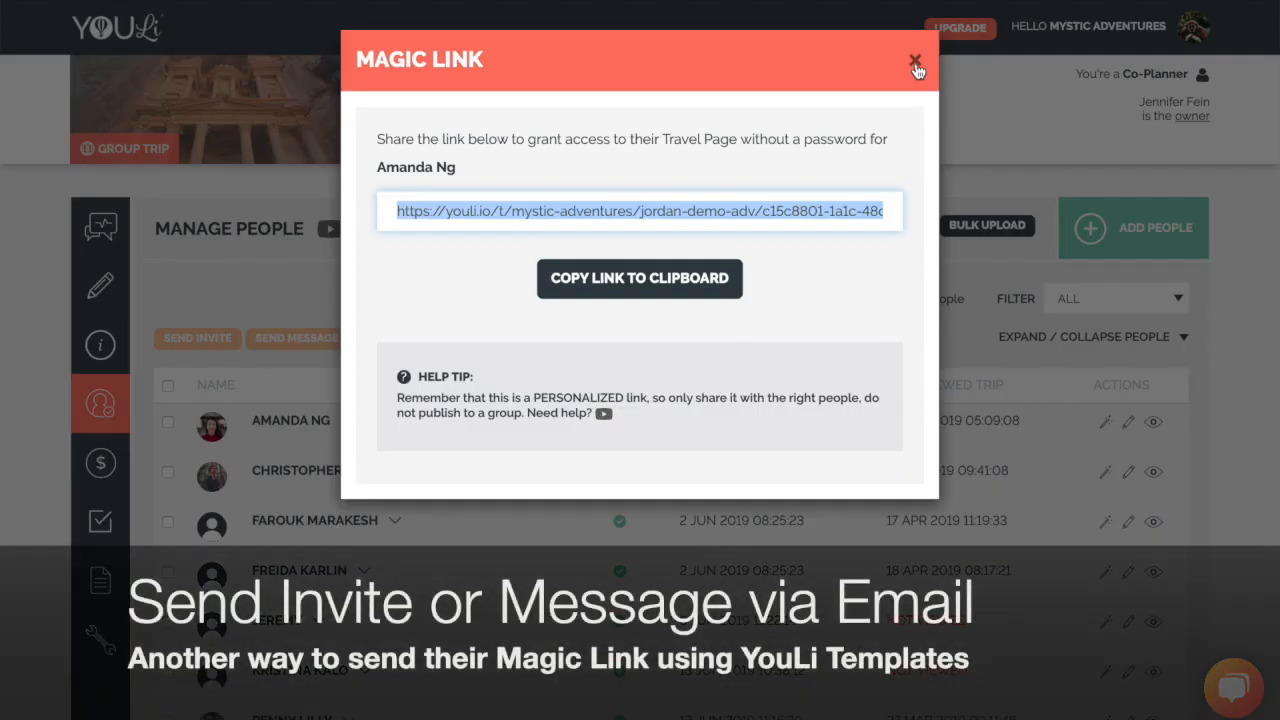
pyautogui.click(914, 60)
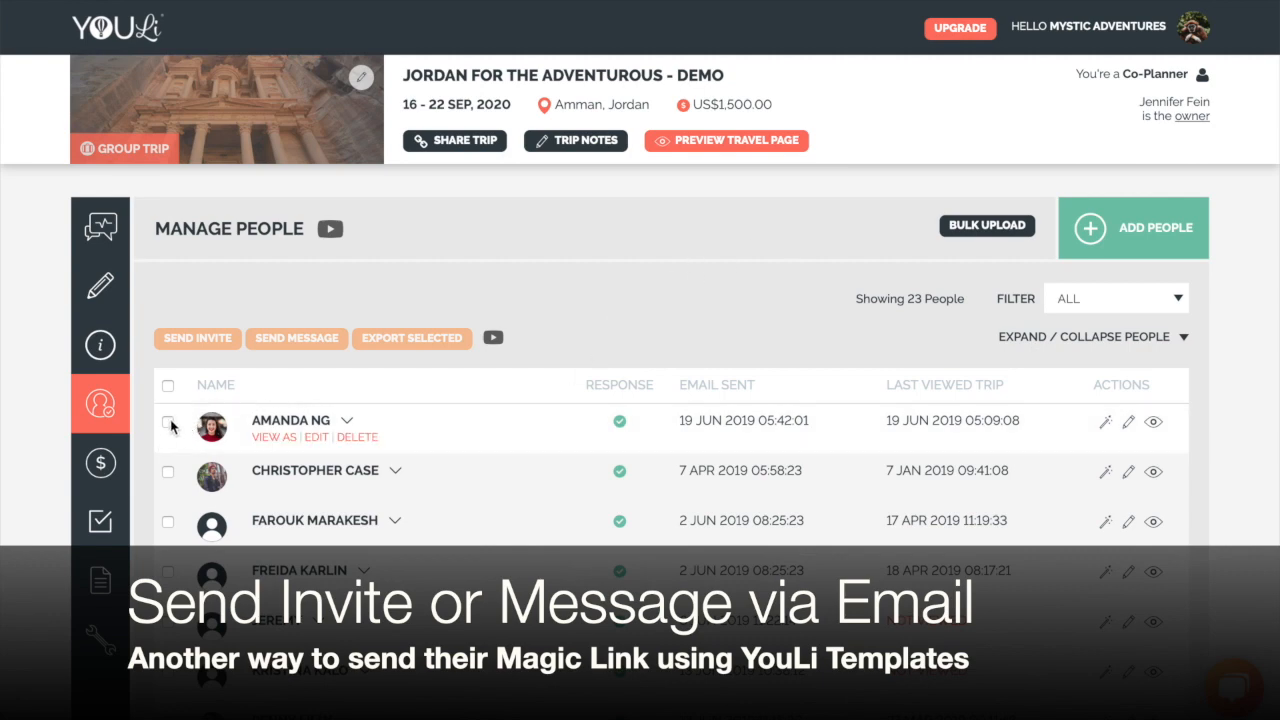
pyautogui.click(167, 423)
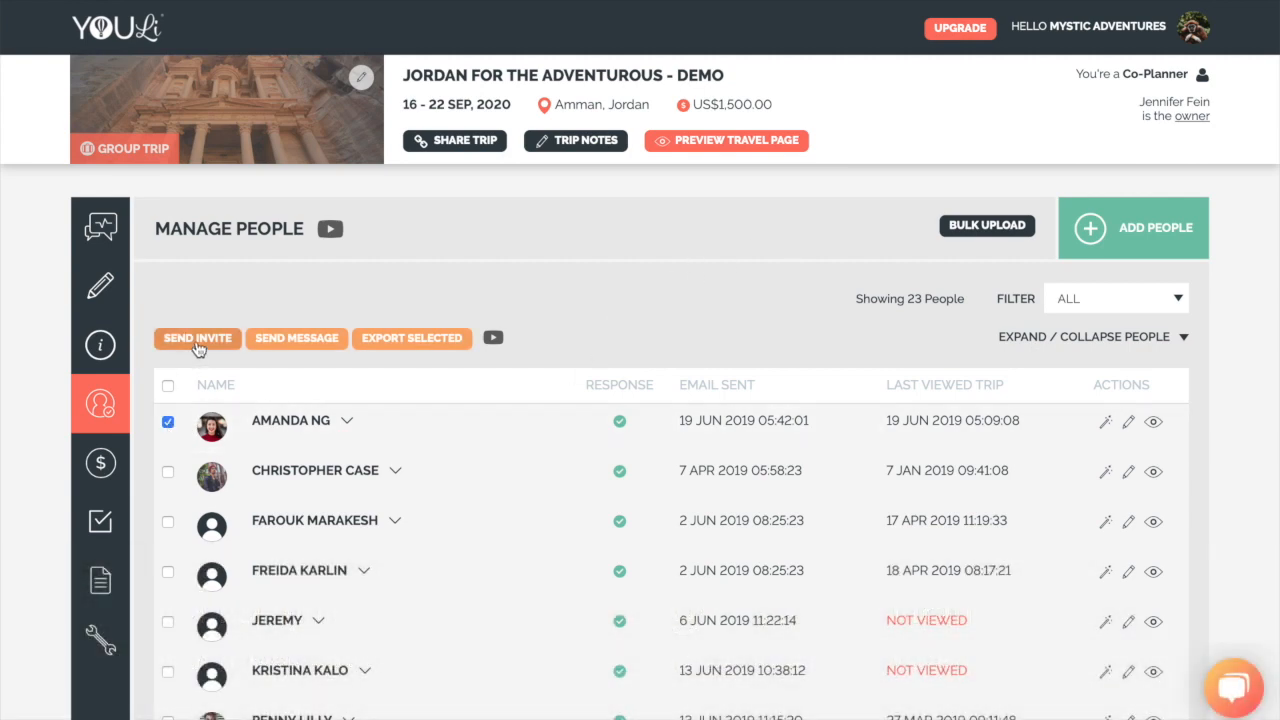
pyautogui.click(197, 338)
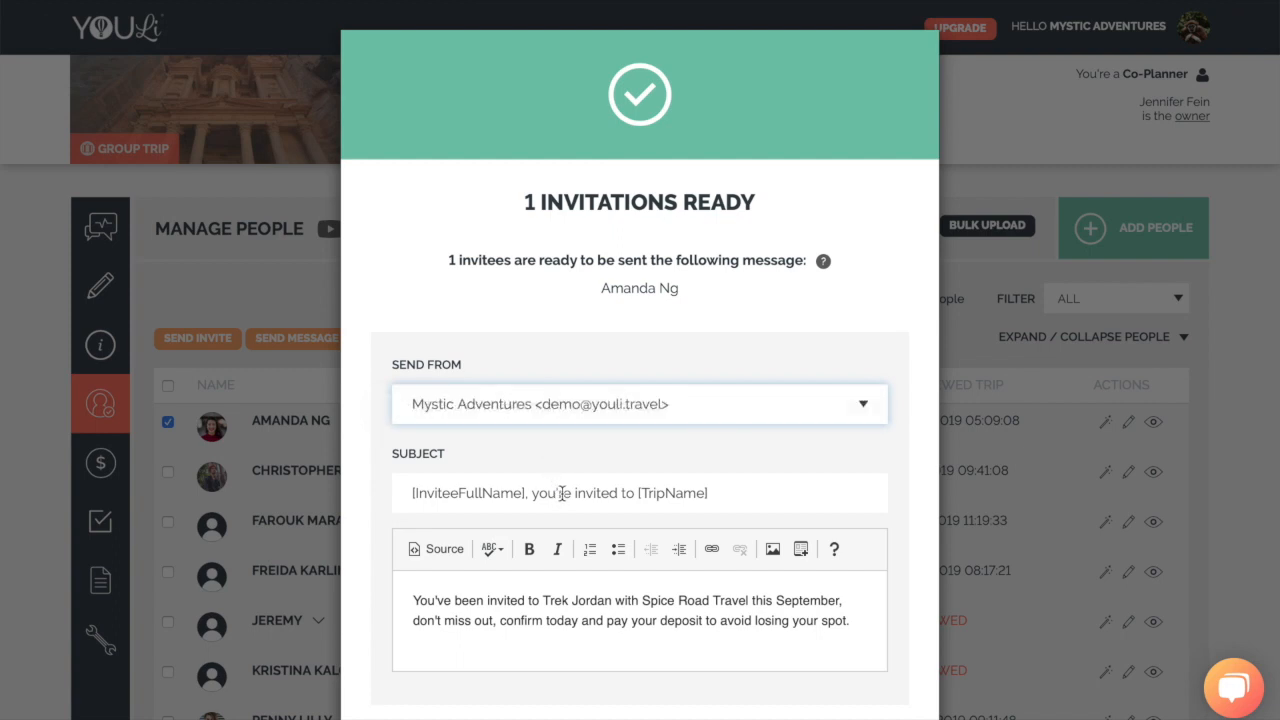
pyautogui.doubleClick(468, 493)
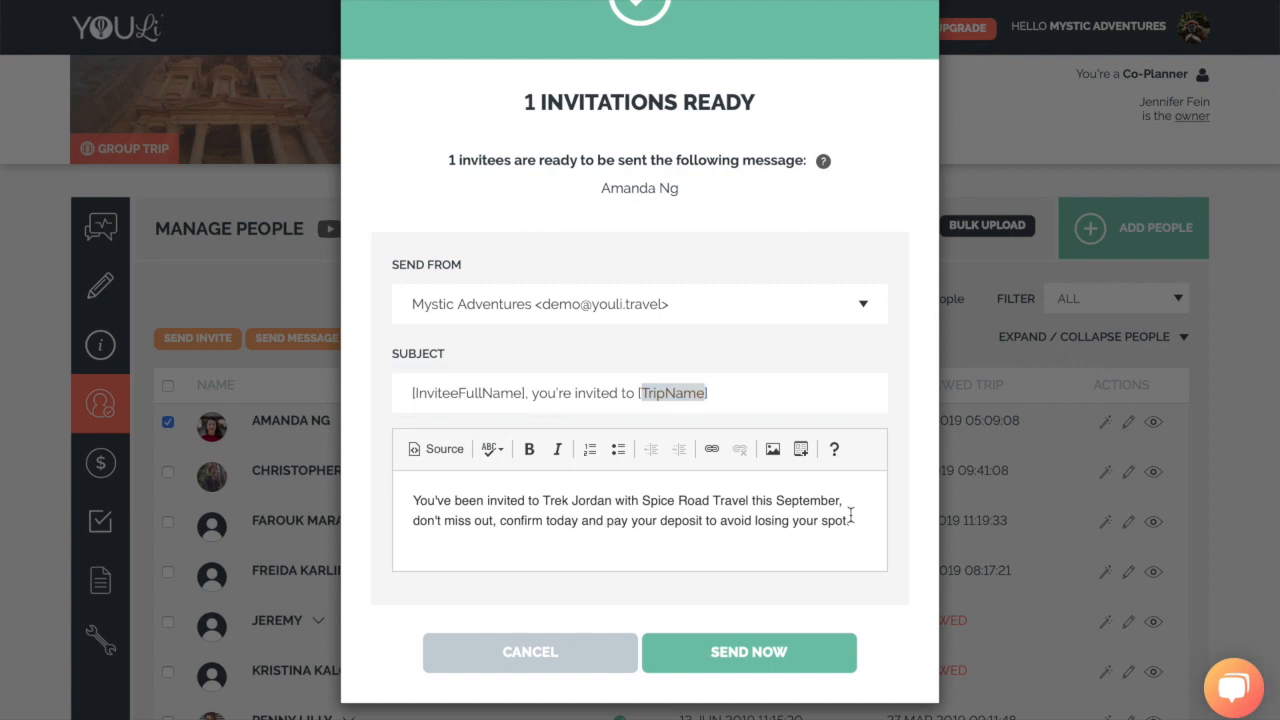
pyautogui.moveTo(703, 620)
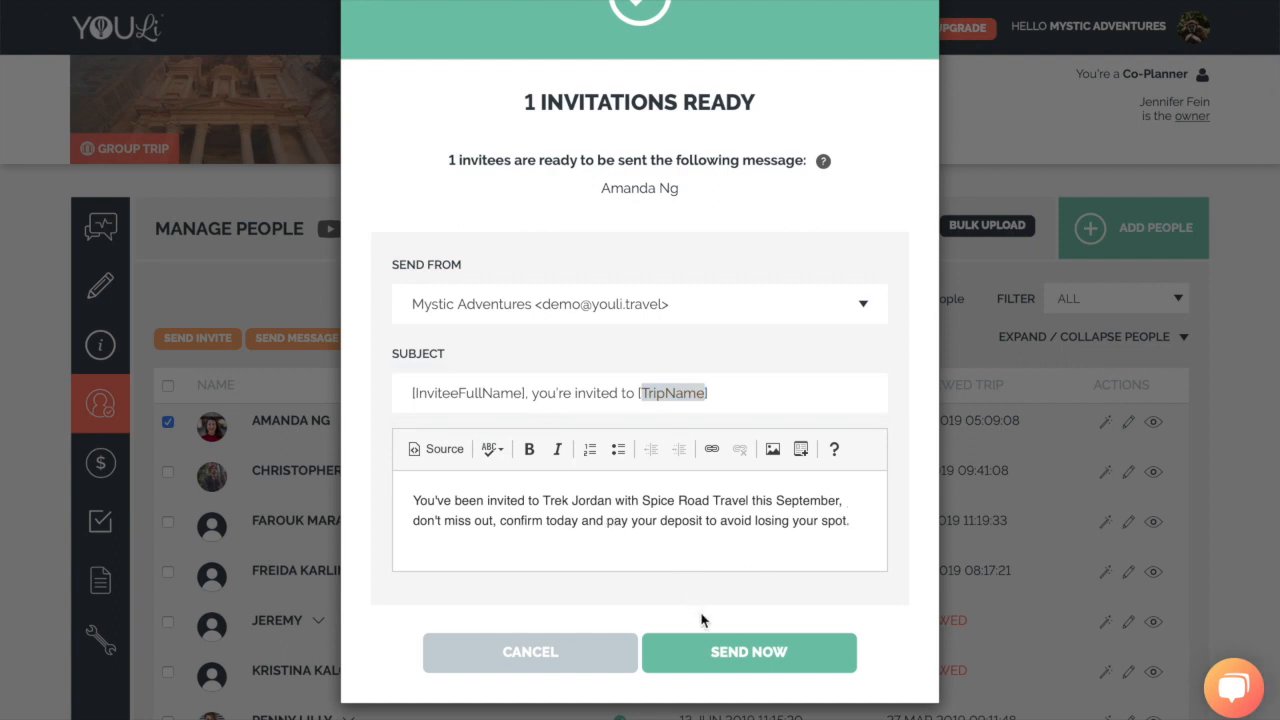
pyautogui.click(748, 652)
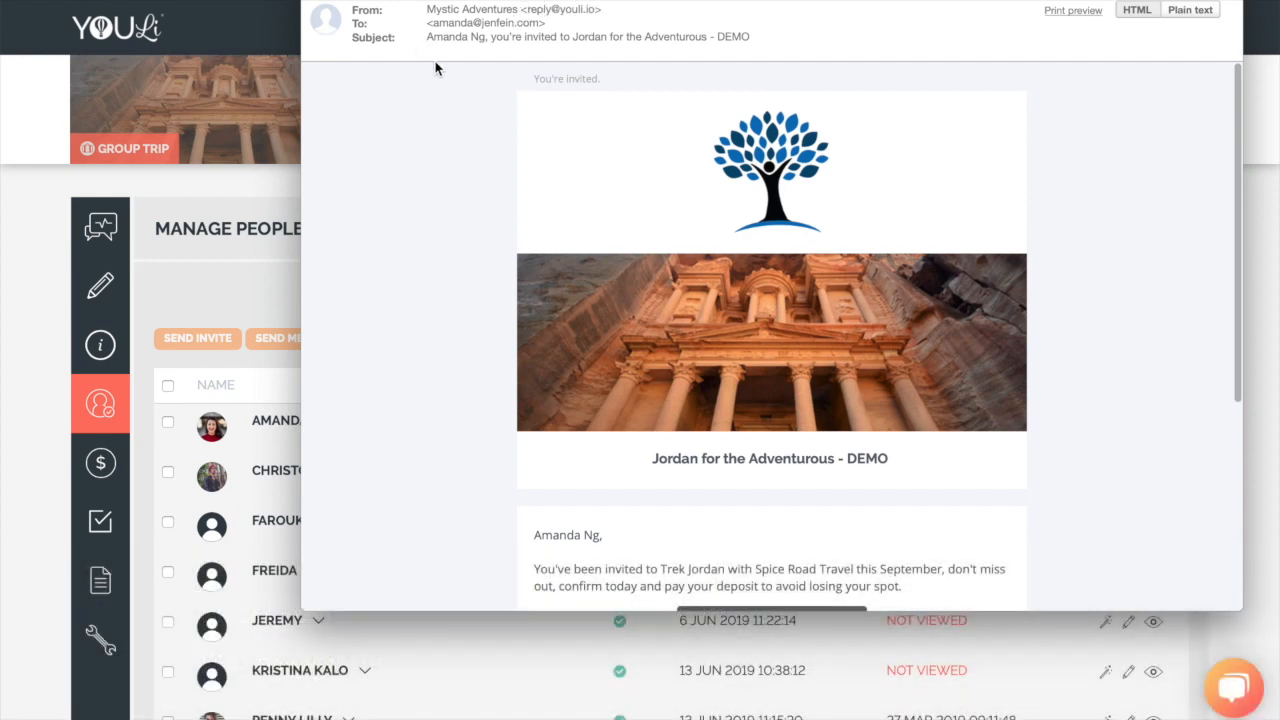
pyautogui.moveTo(473, 251)
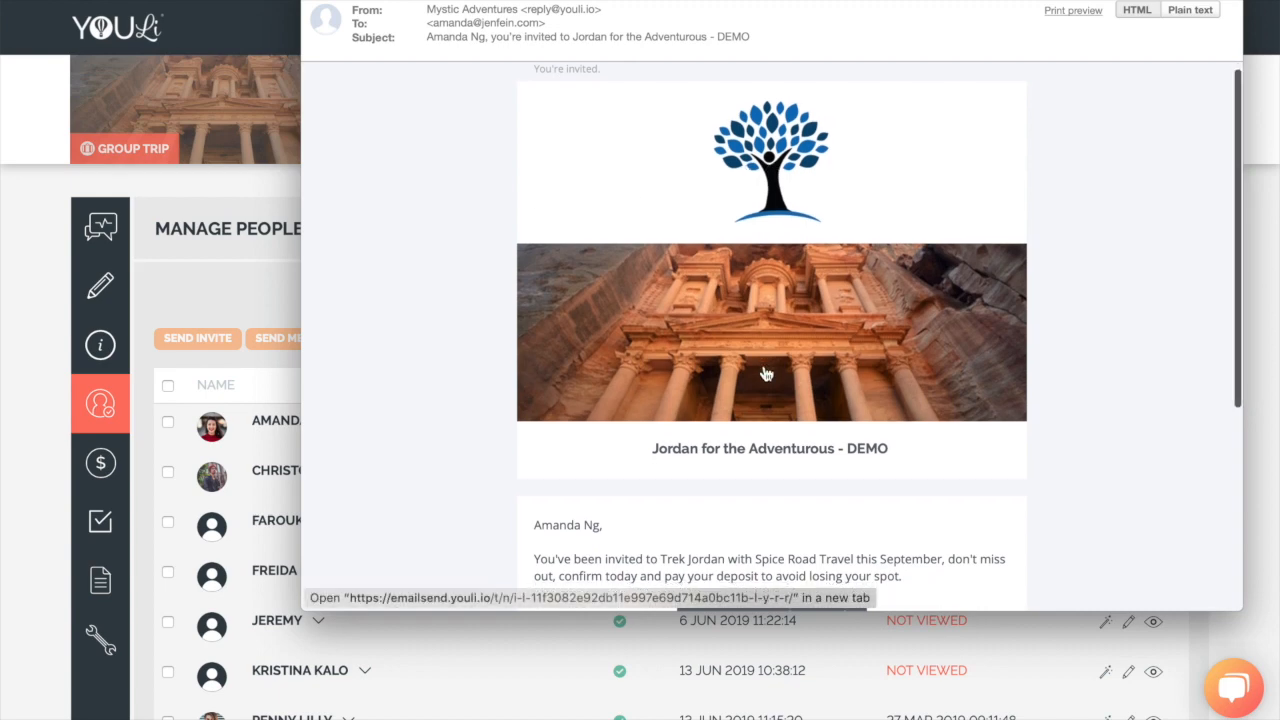
# Follow the invitation email's Learn More and Respond link to Amanda's travel page
pyautogui.scroll(-3)
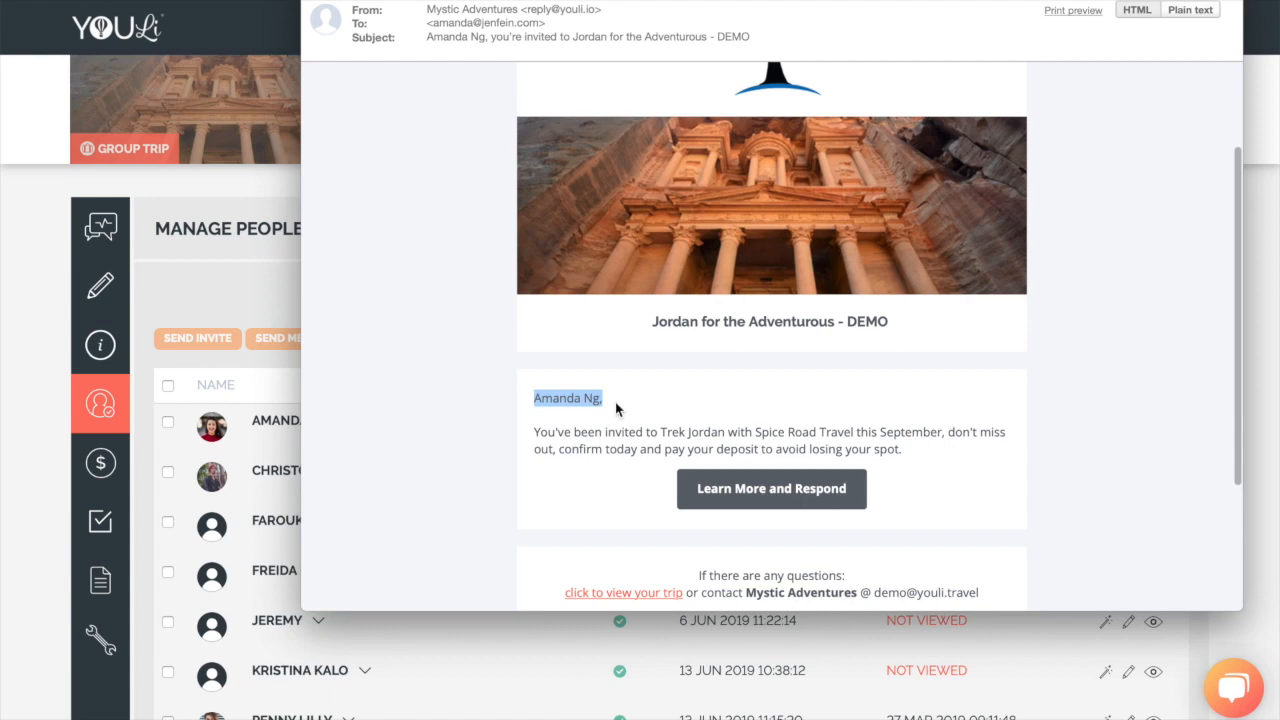
pyautogui.click(771, 489)
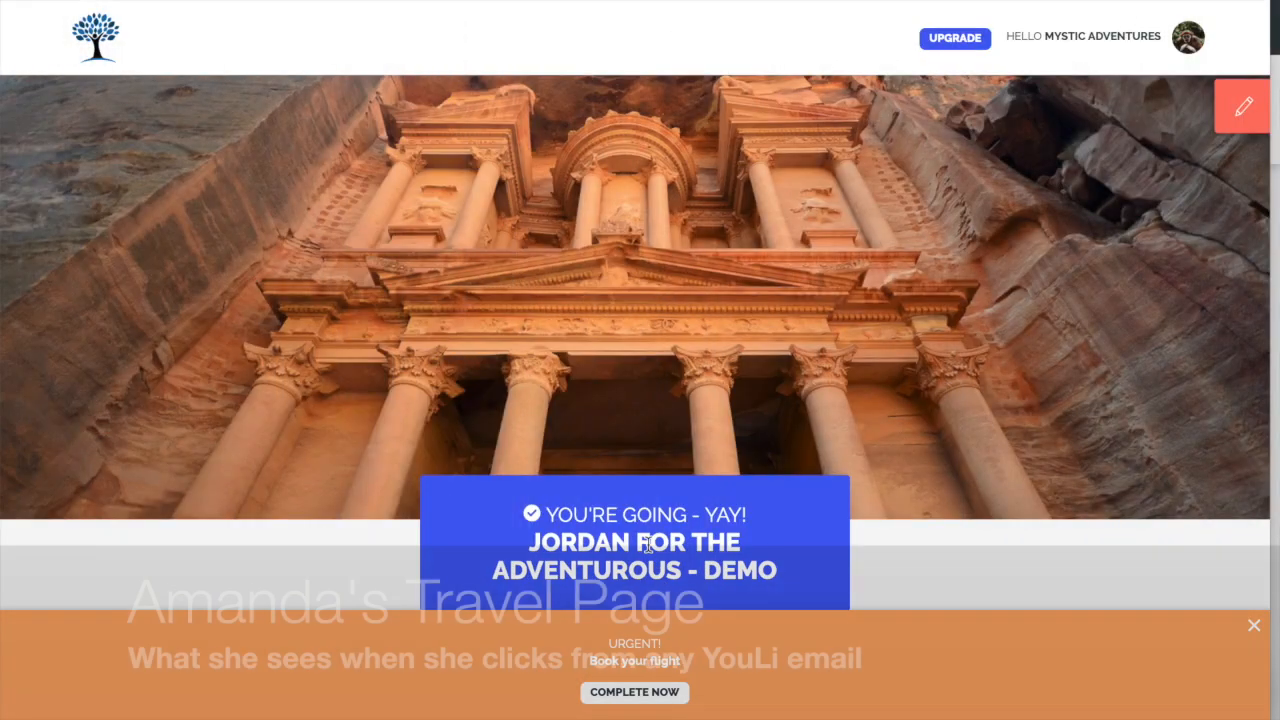
# Register Amanda for the optional Program add-ons and review the Book your flight task
pyautogui.scroll(-3)
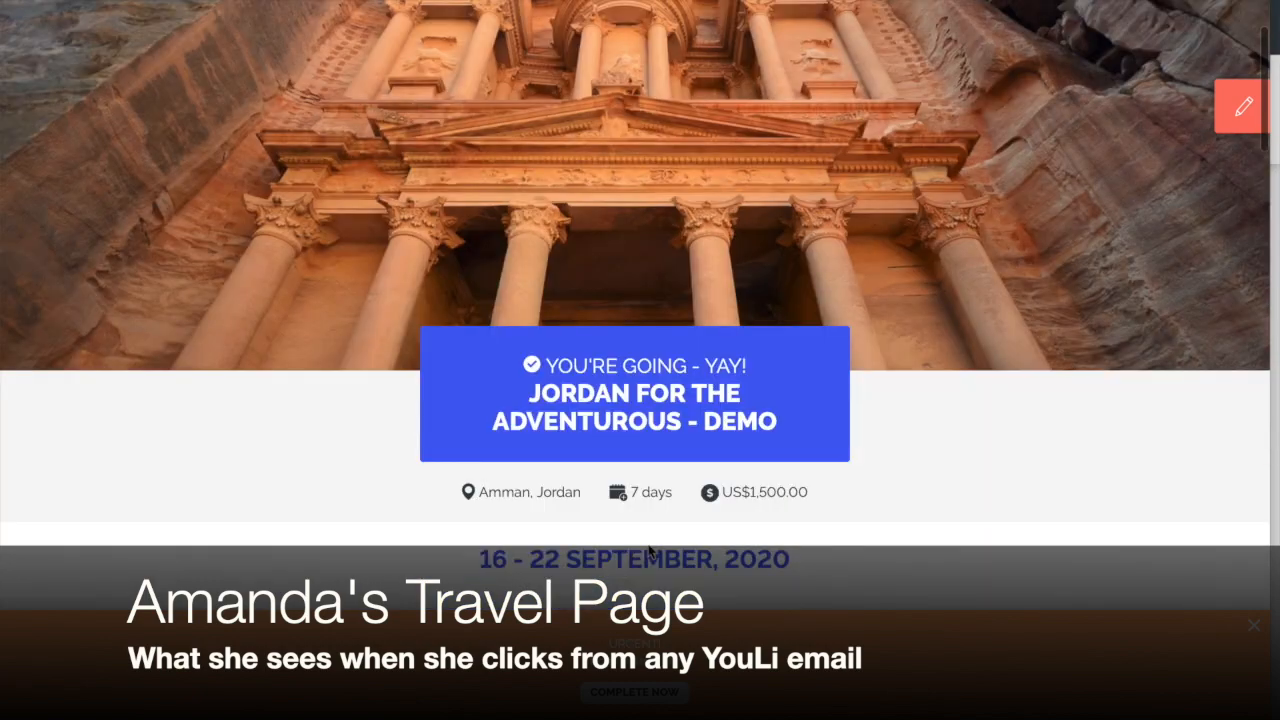
pyautogui.scroll(-3)
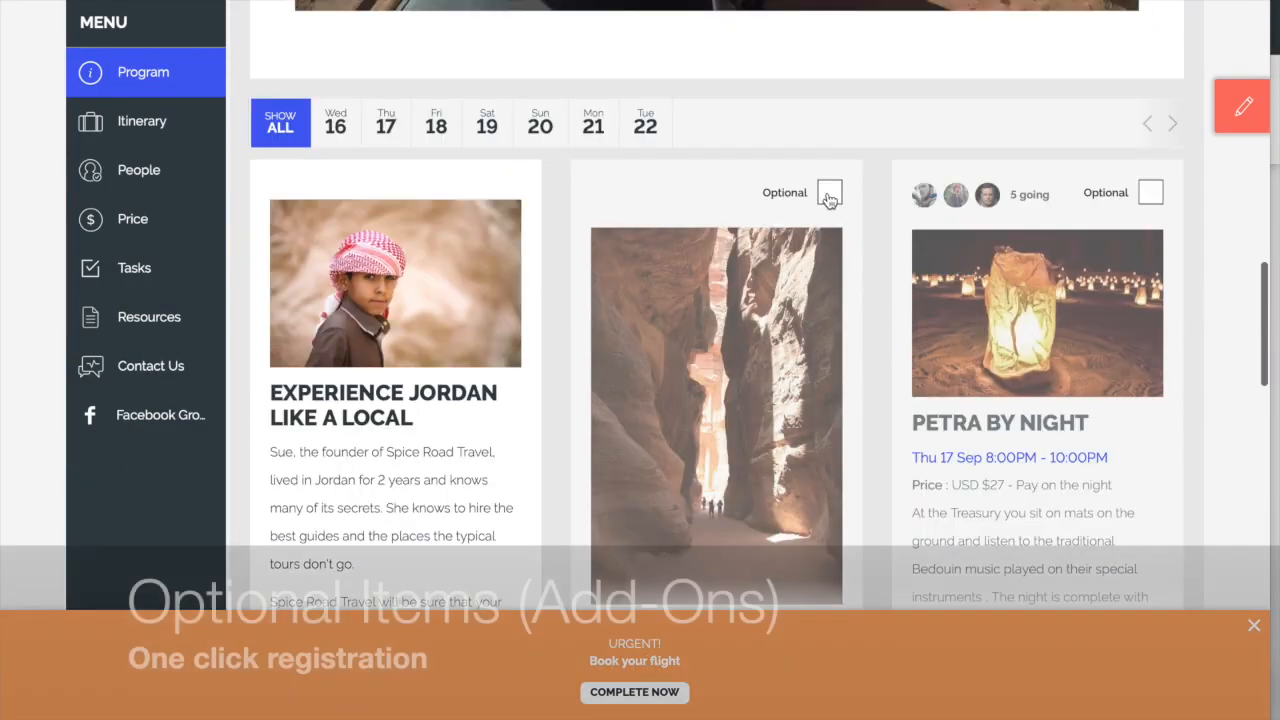
pyautogui.click(1151, 192)
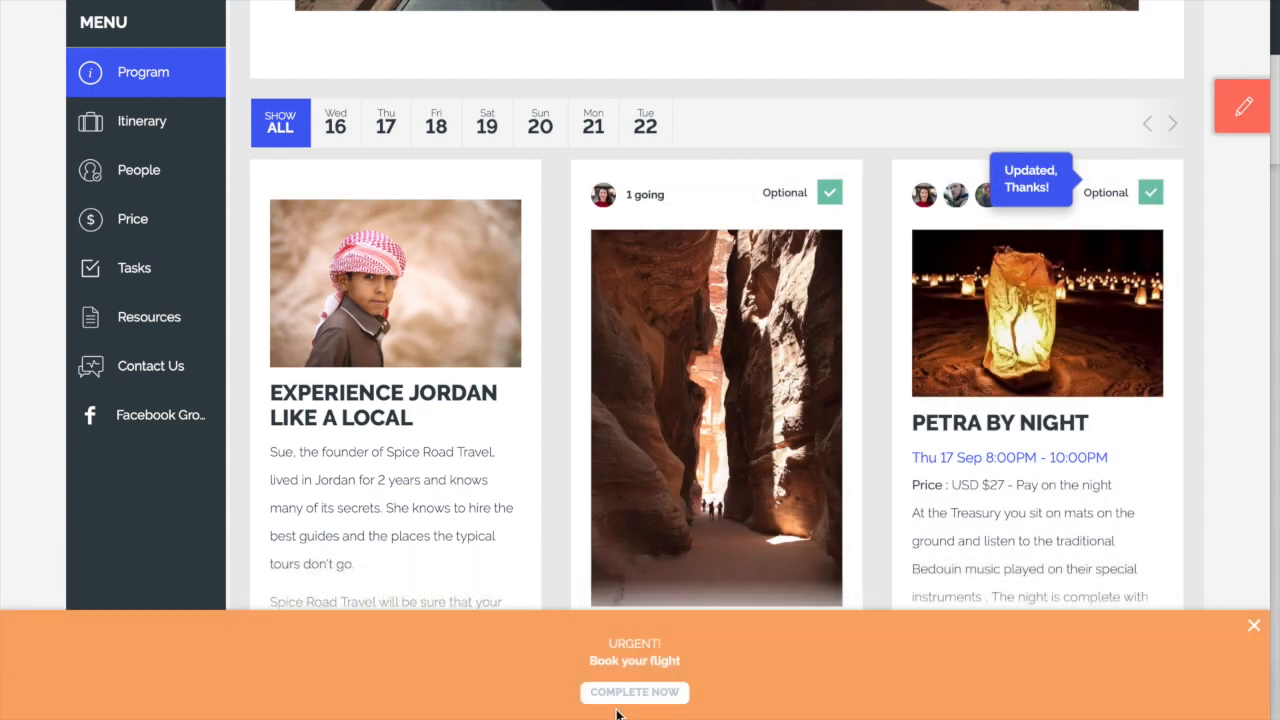
pyautogui.click(634, 692)
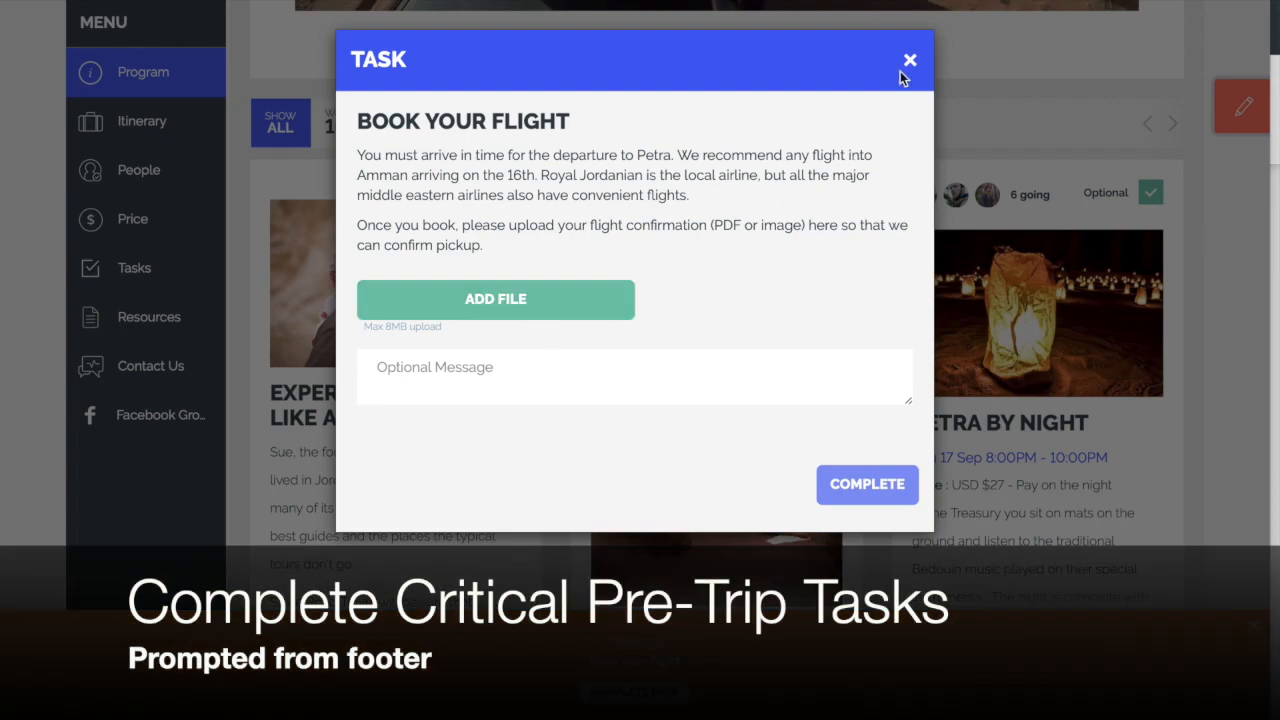
pyautogui.click(909, 59)
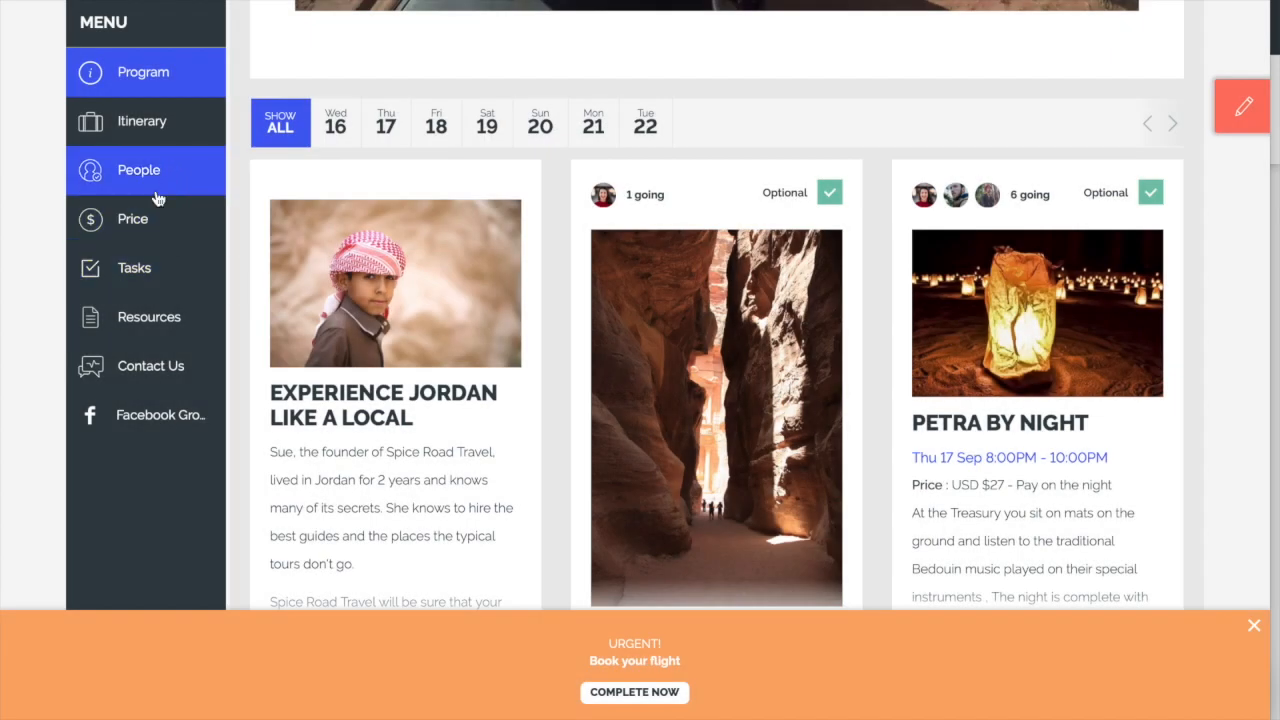
# View the People list showing which travelers are going
pyautogui.click(138, 169)
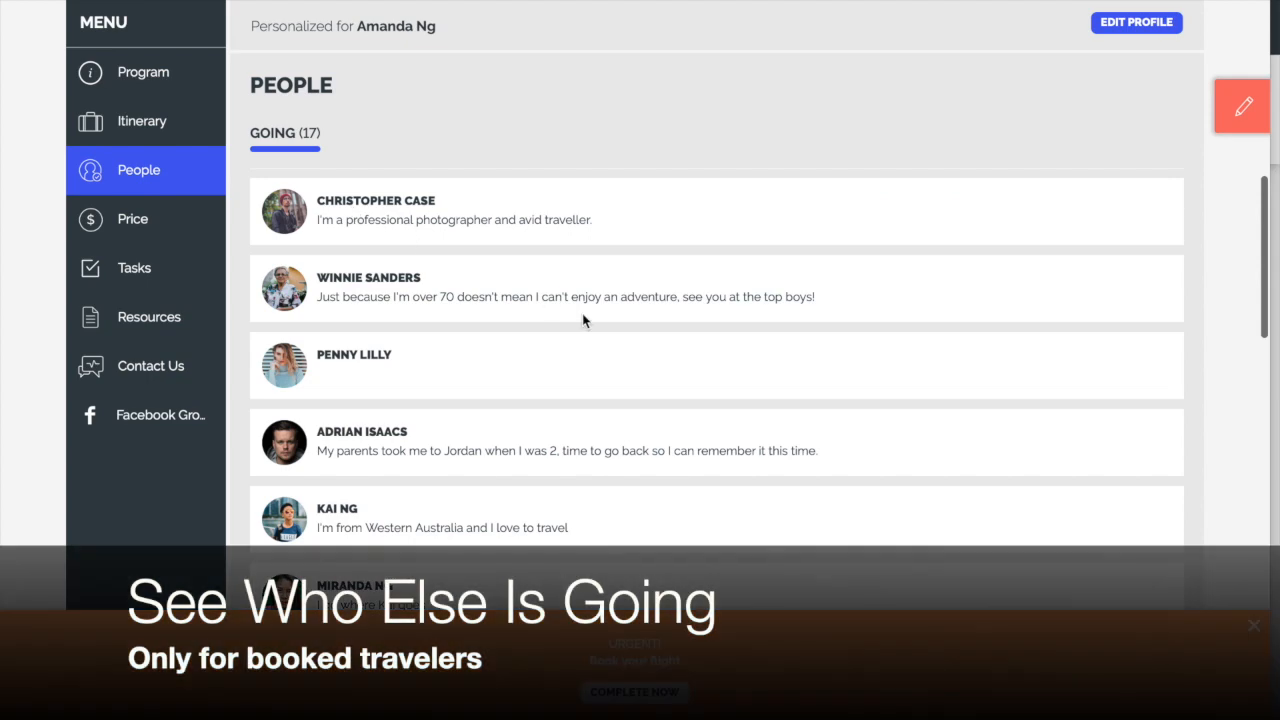
pyautogui.scroll(-3)
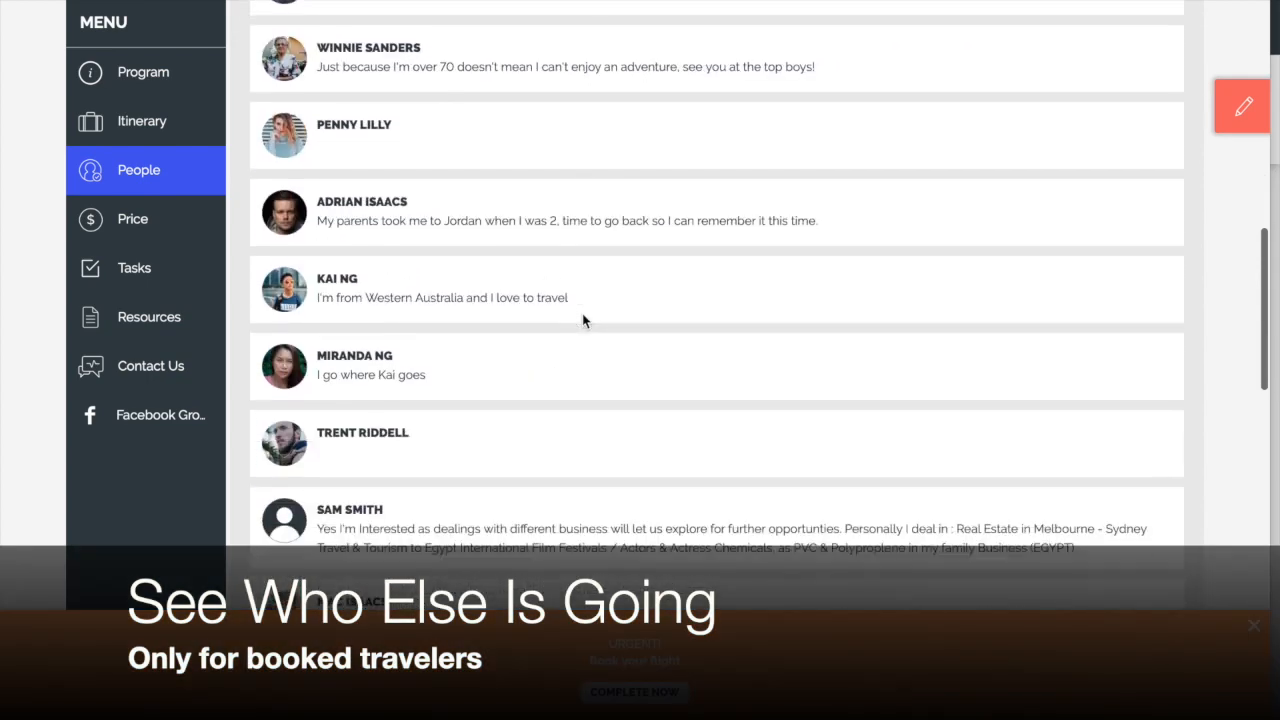
pyautogui.click(132, 219)
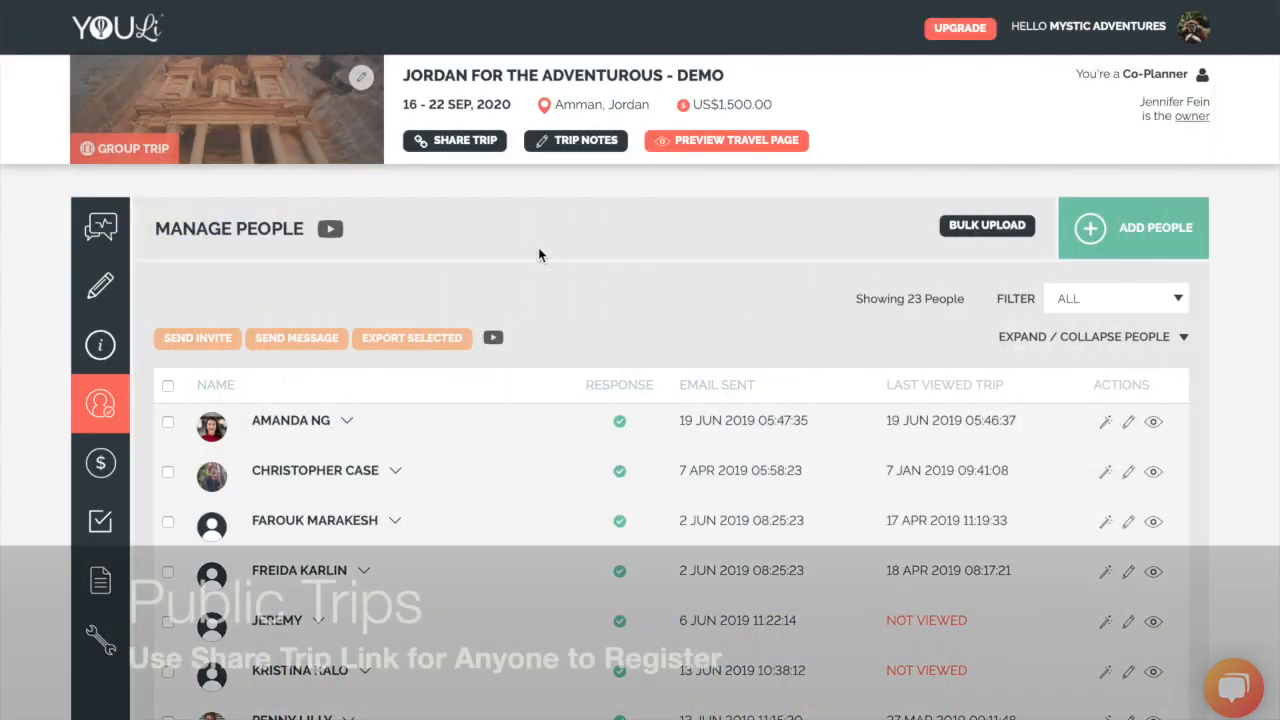
# Show the Jordan trip's share options and select its public URL
pyautogui.click(454, 140)
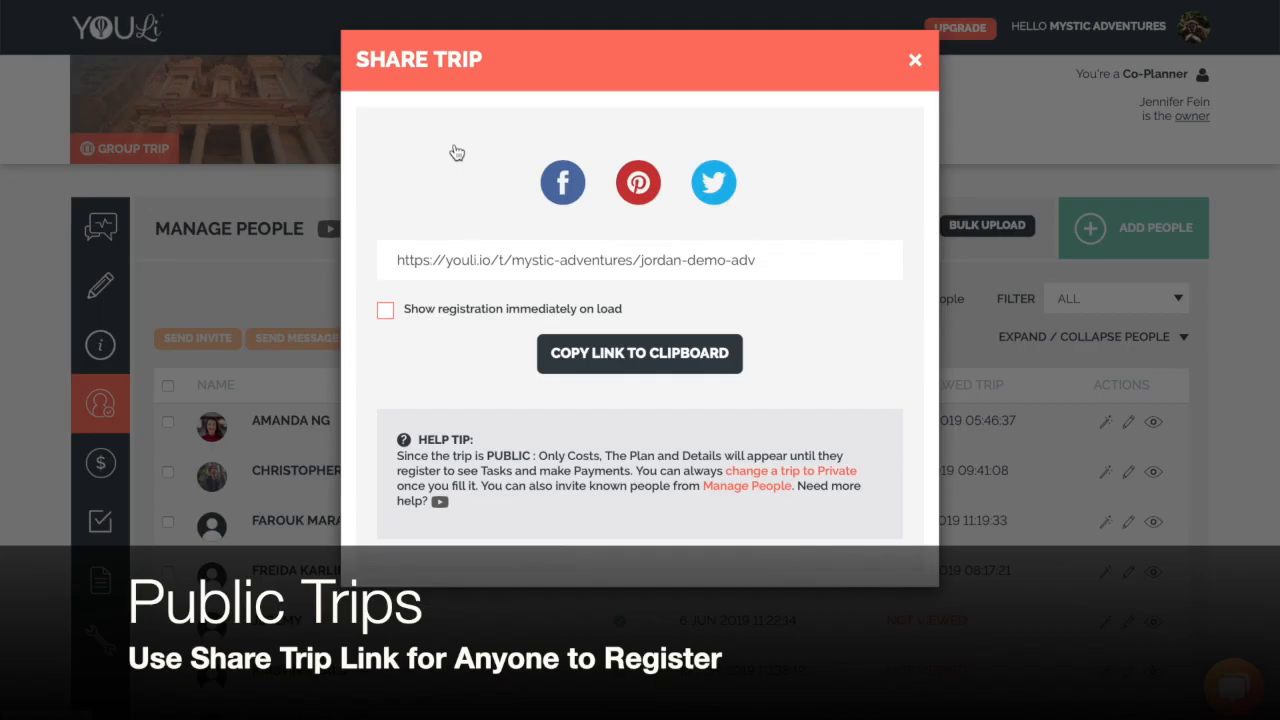
pyautogui.moveTo(480, 303)
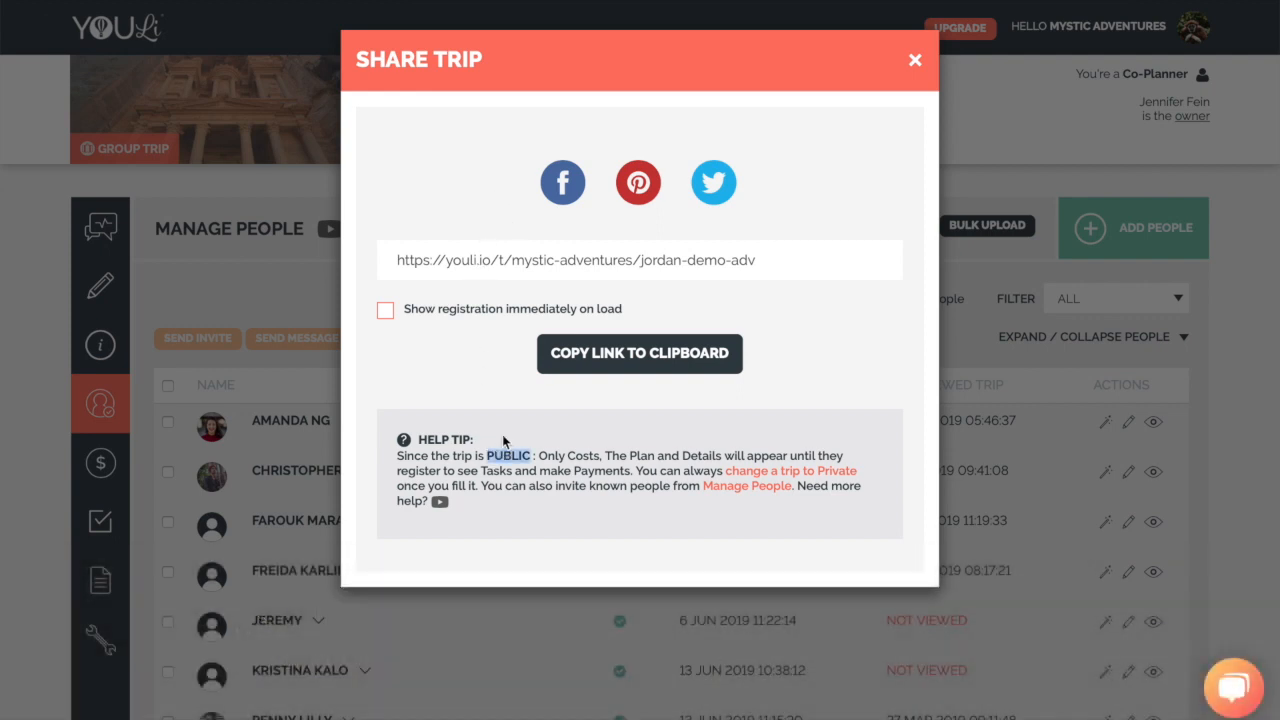
pyautogui.click(639, 259)
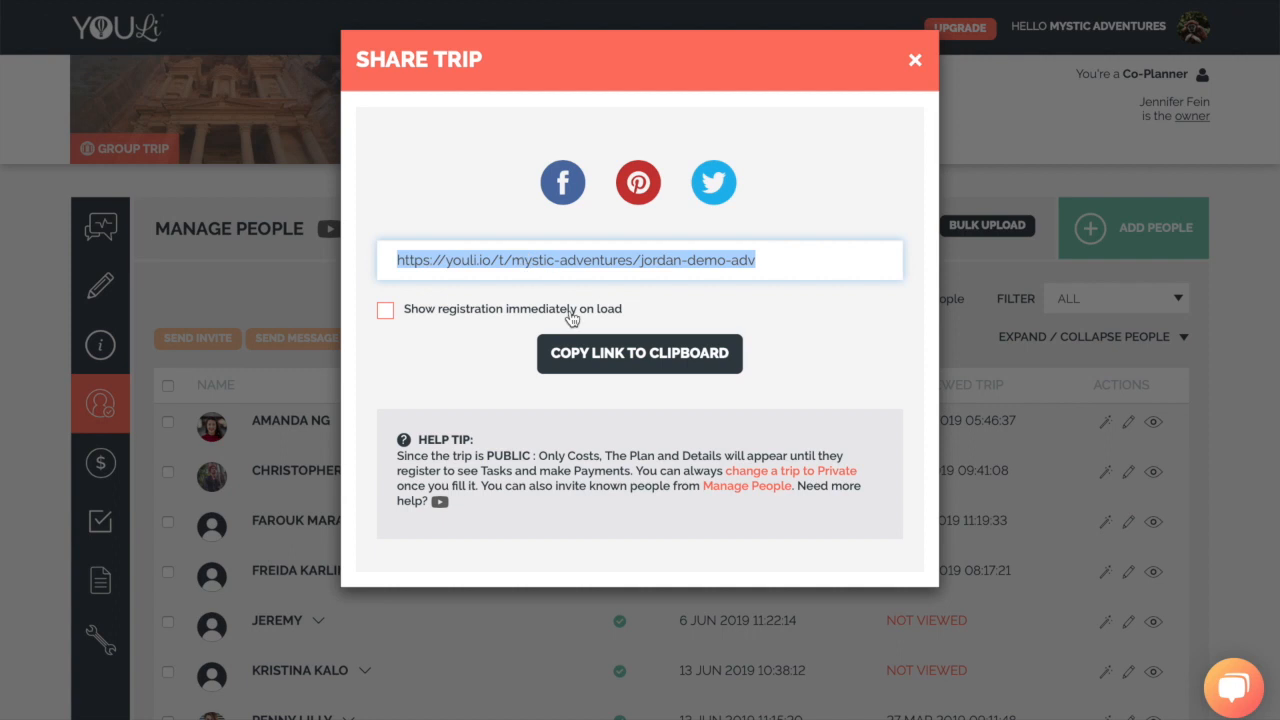
pyautogui.moveTo(563, 183)
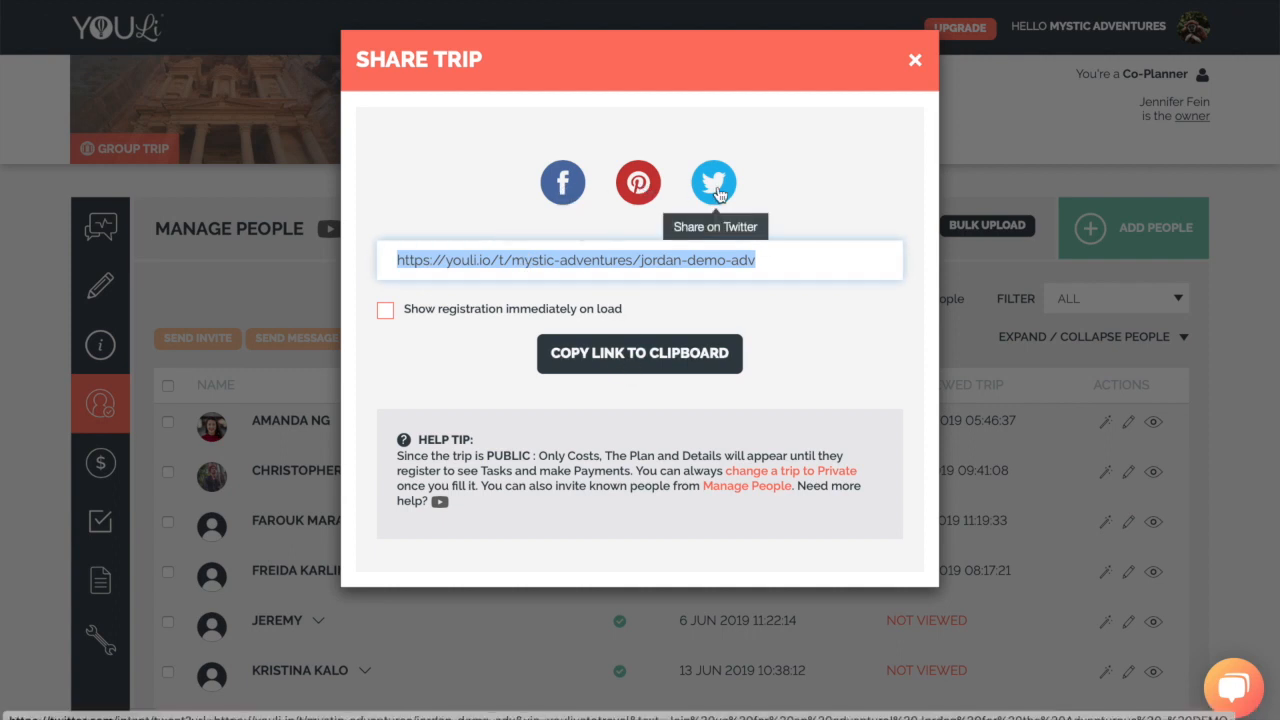
pyautogui.moveTo(765, 270)
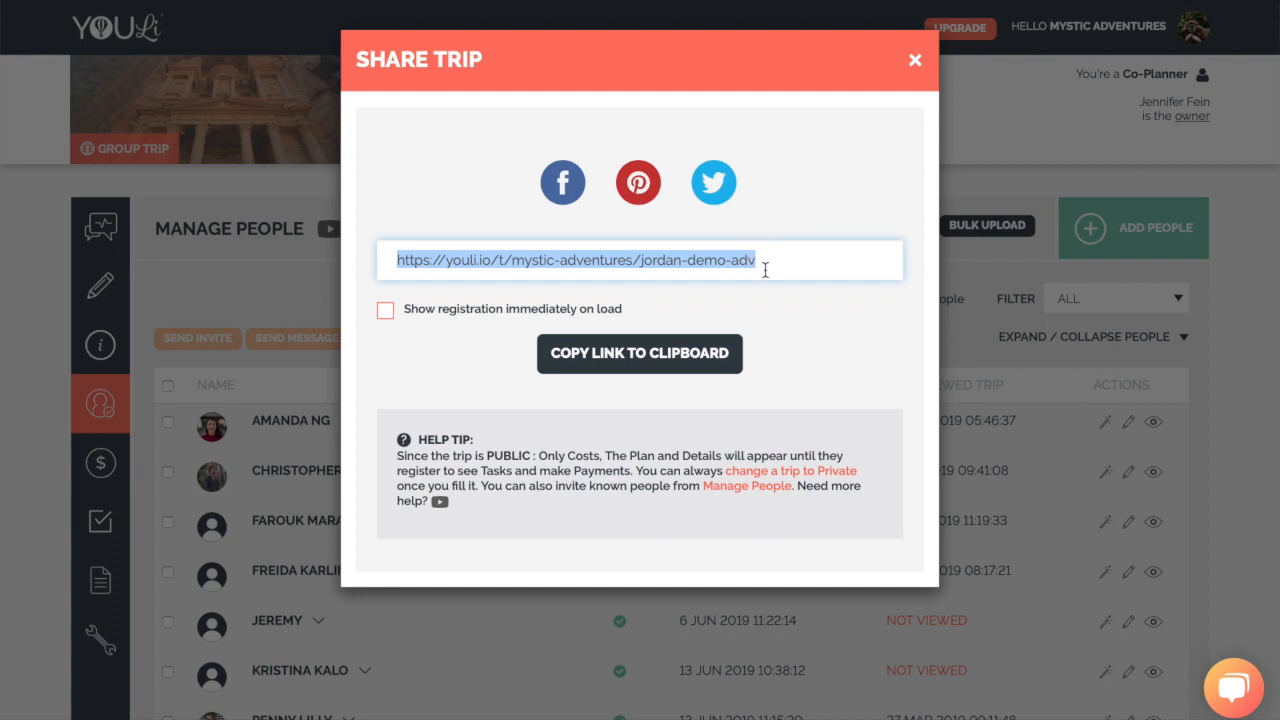
pyautogui.moveTo(790, 334)
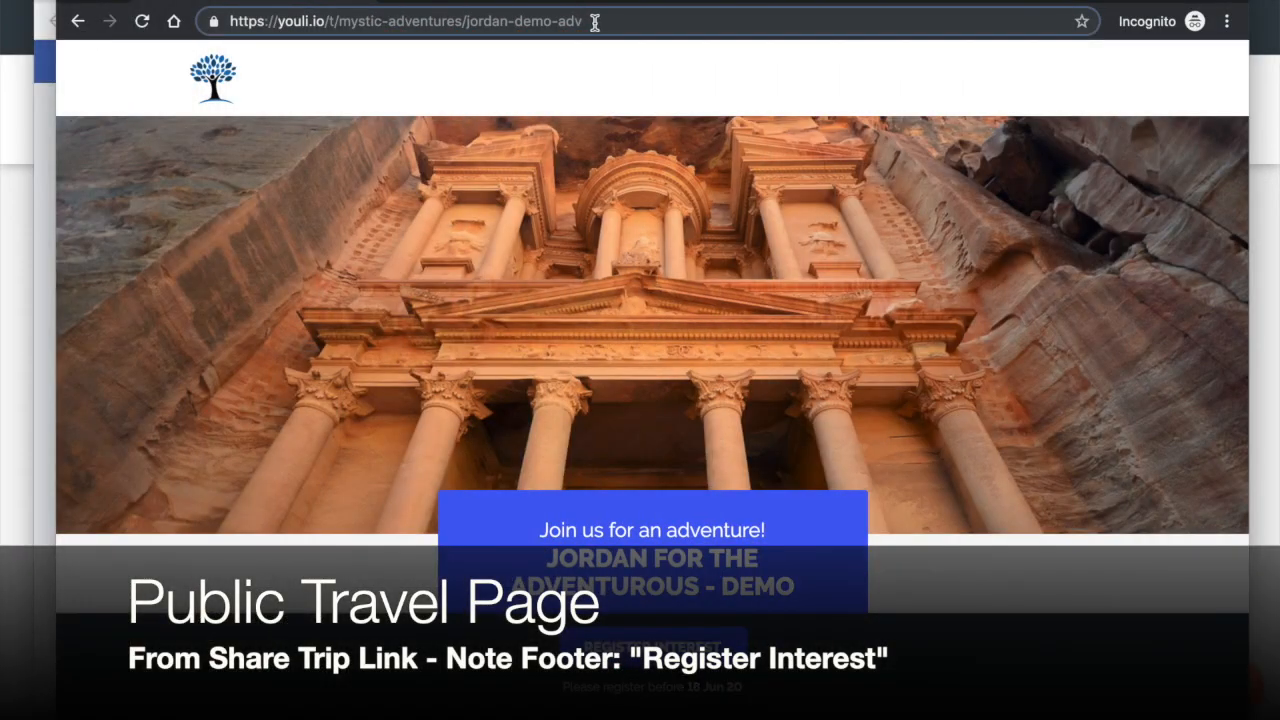
pyautogui.scroll(-3)
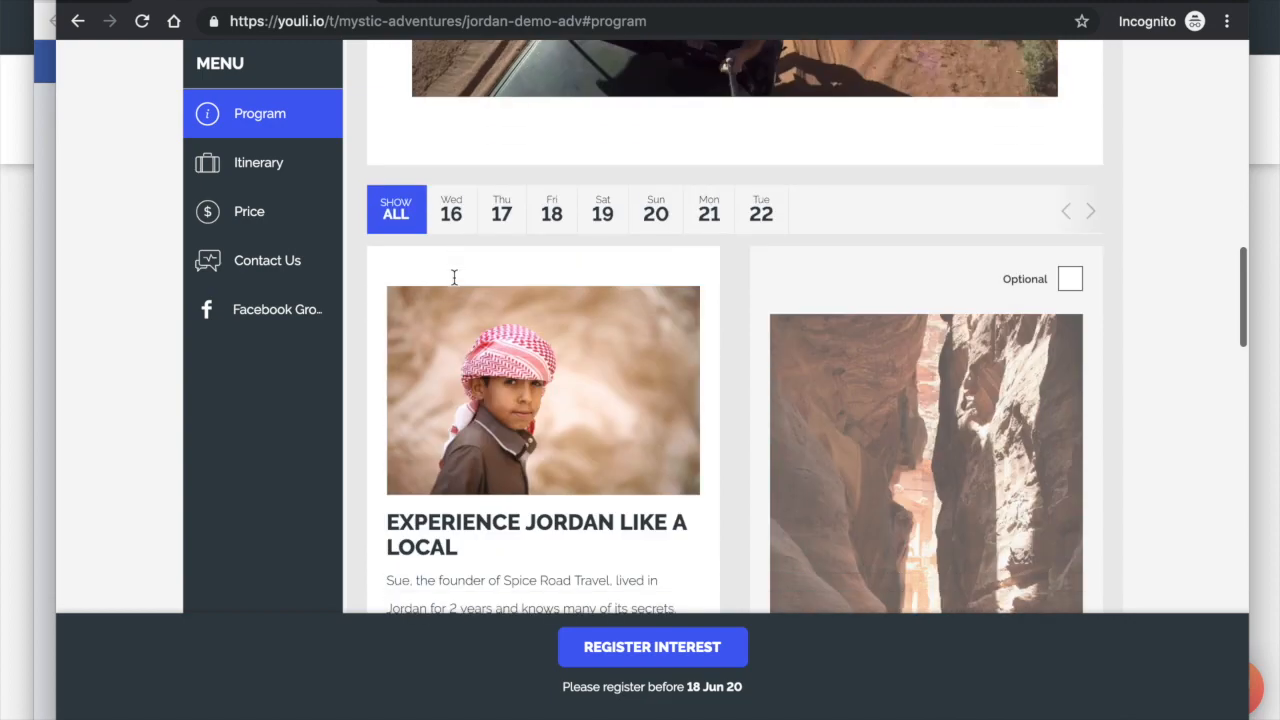
pyautogui.scroll(-3)
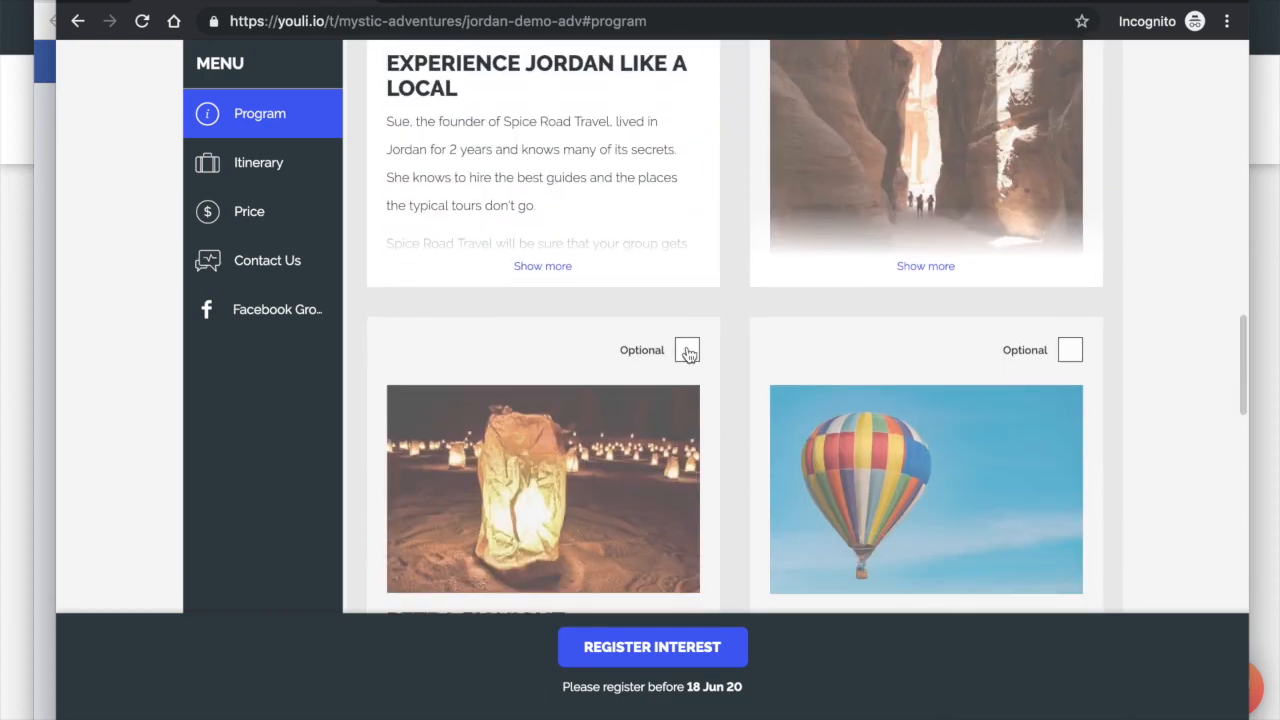
pyautogui.click(651, 646)
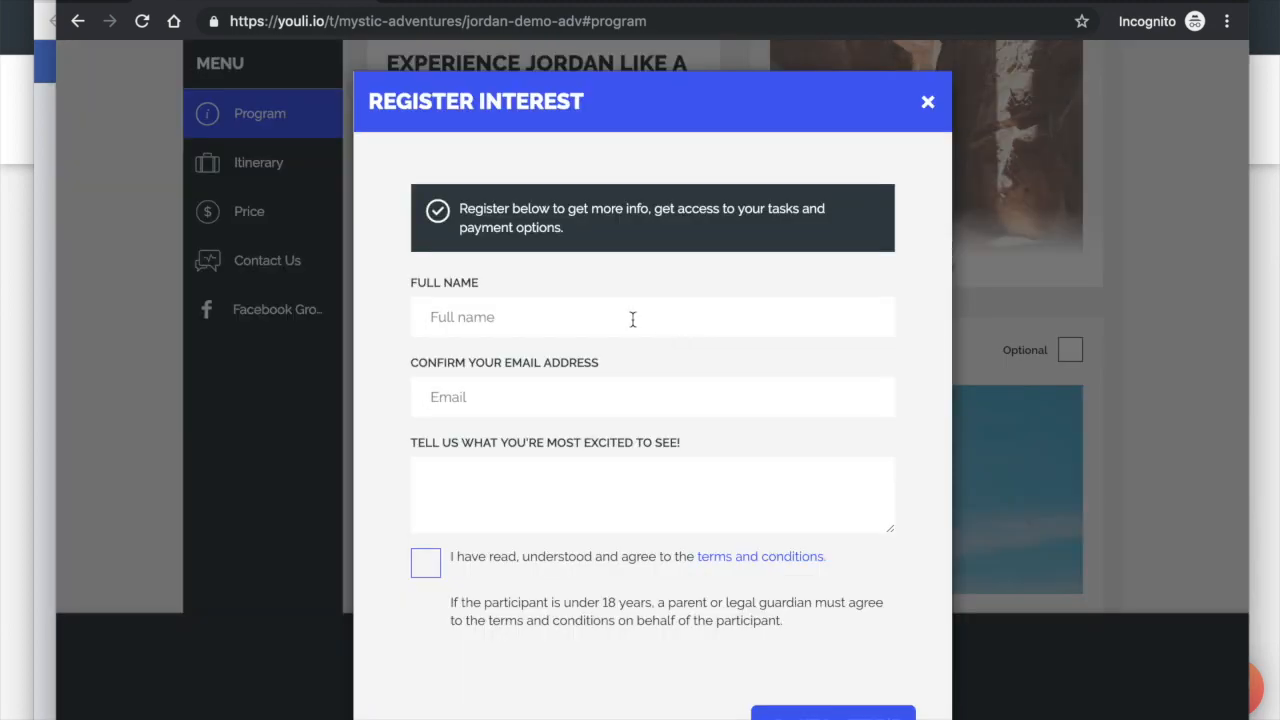
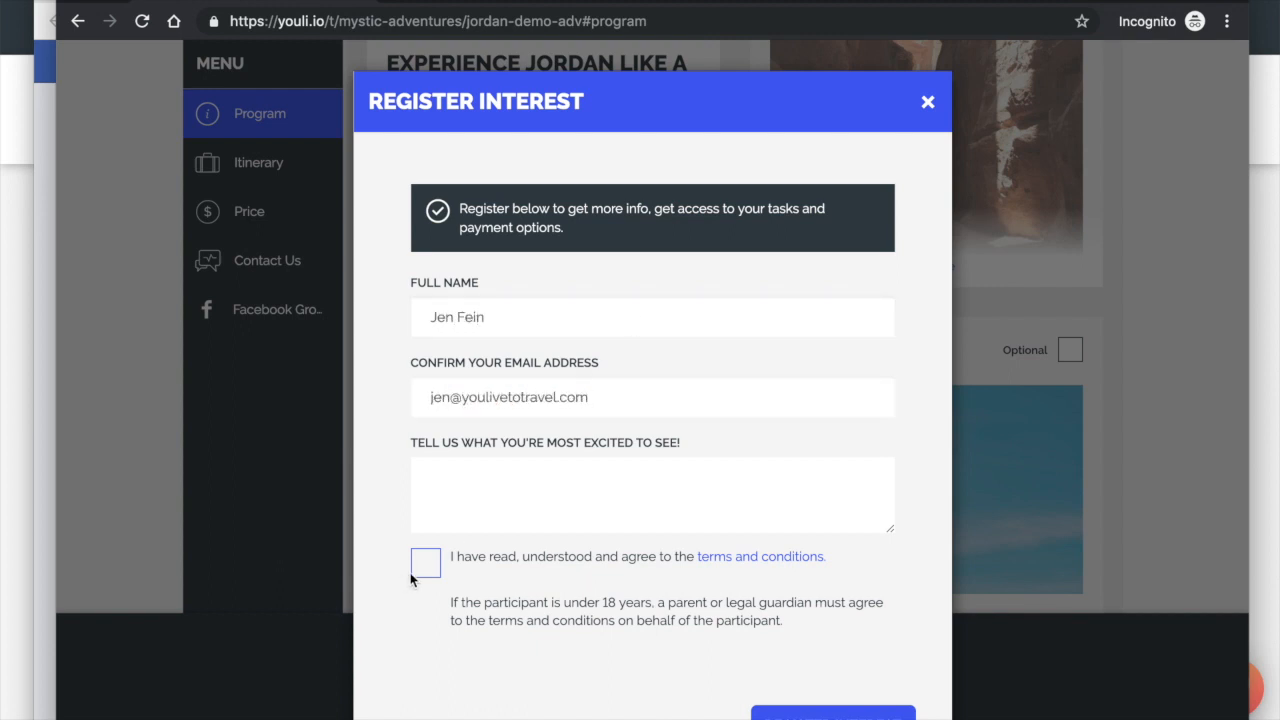
pyautogui.click(424, 561)
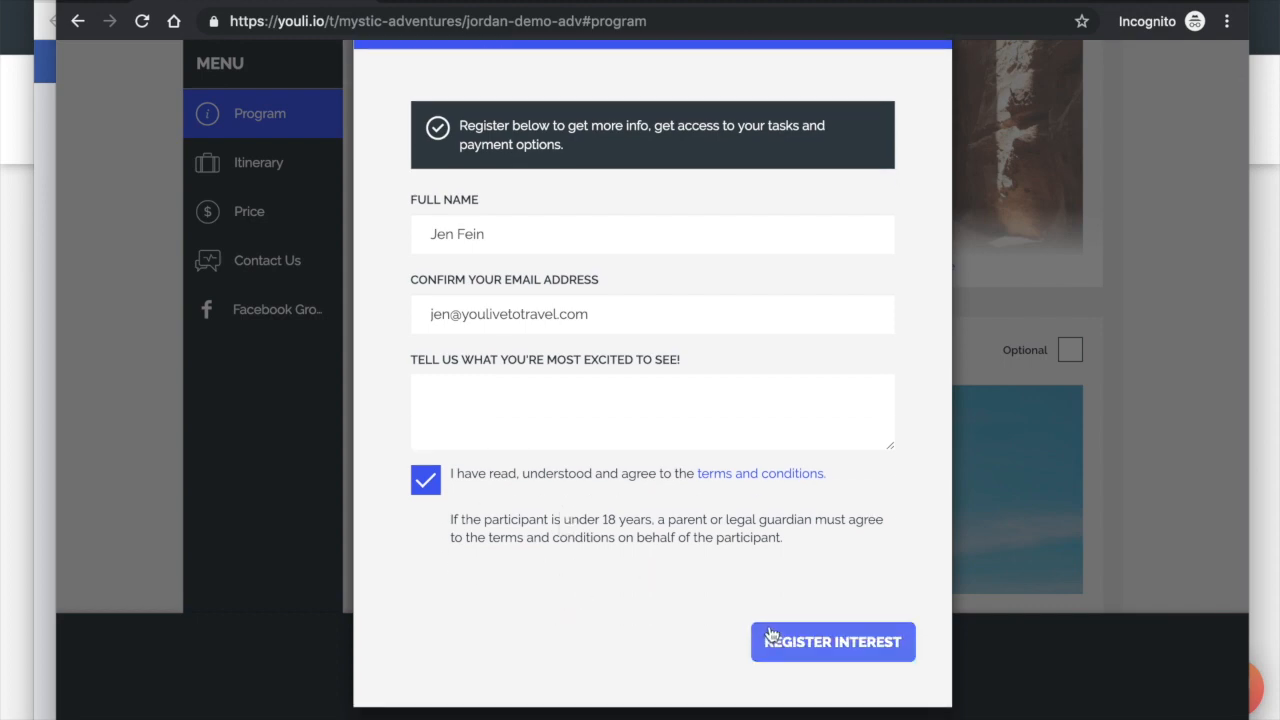
pyautogui.click(832, 641)
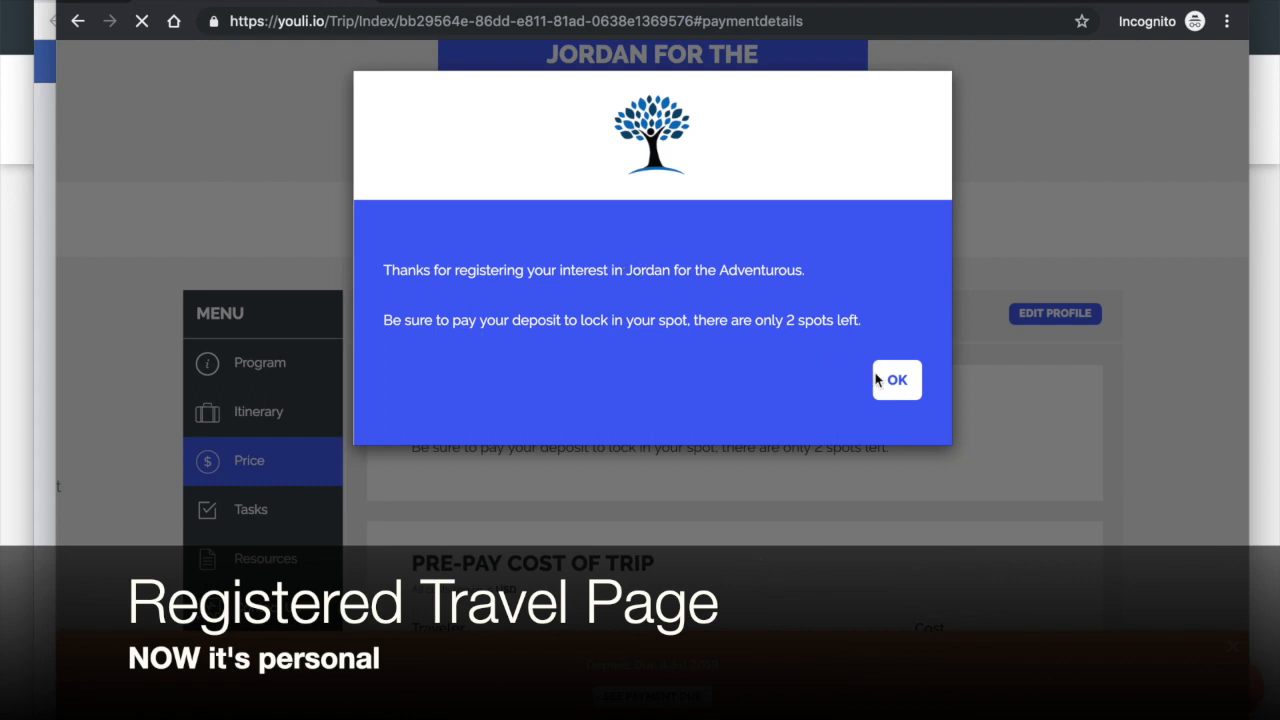
# Dismiss the thank-you message and browse the travel page's Program section
pyautogui.click(896, 380)
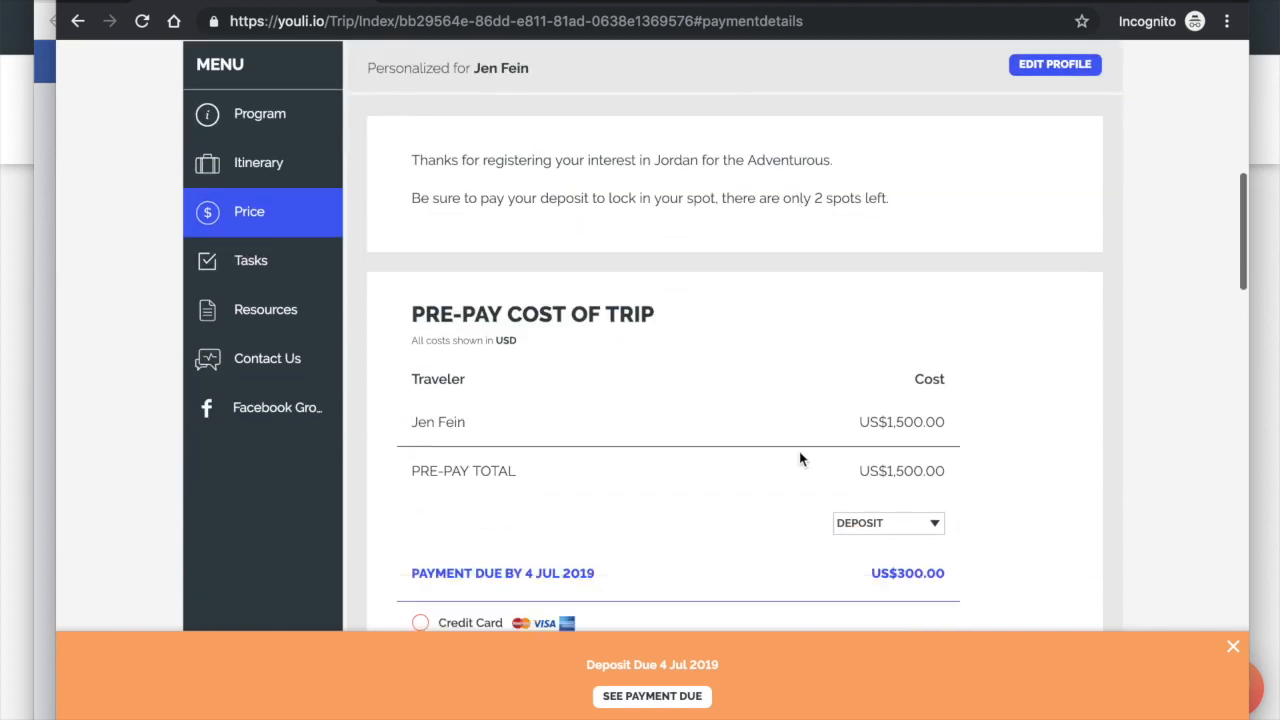
pyautogui.click(259, 113)
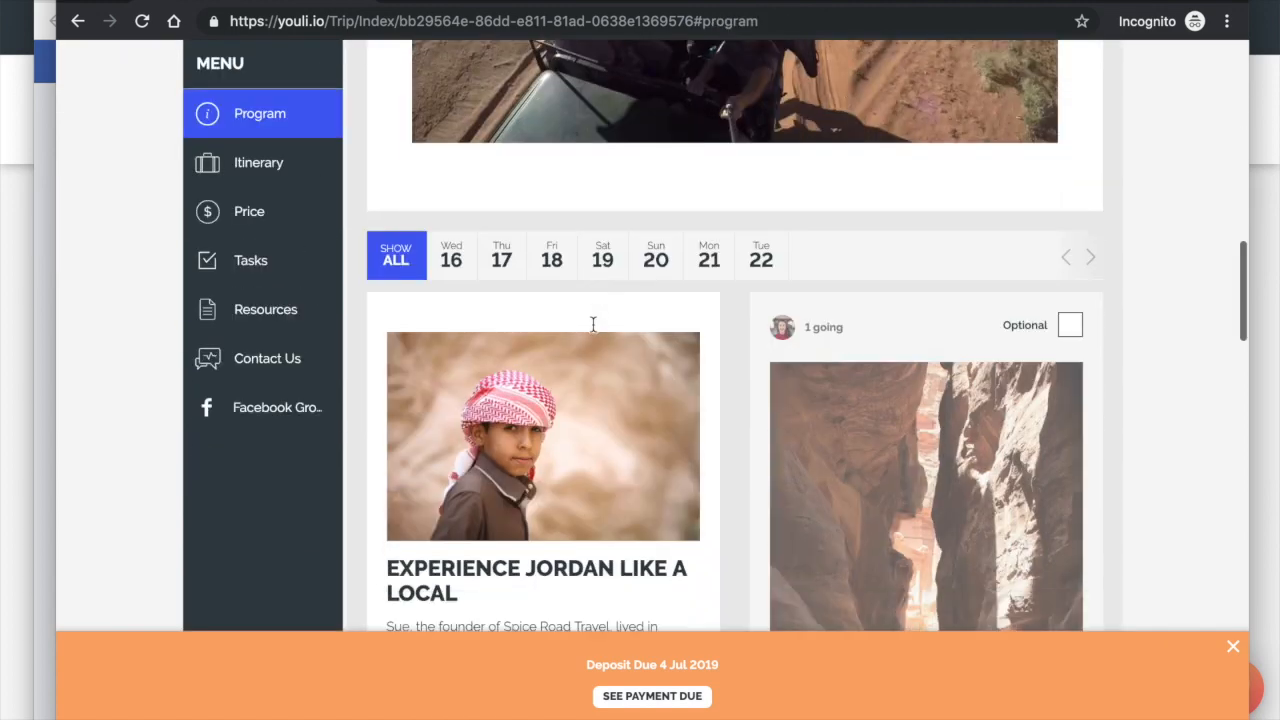
pyautogui.click(1070, 278)
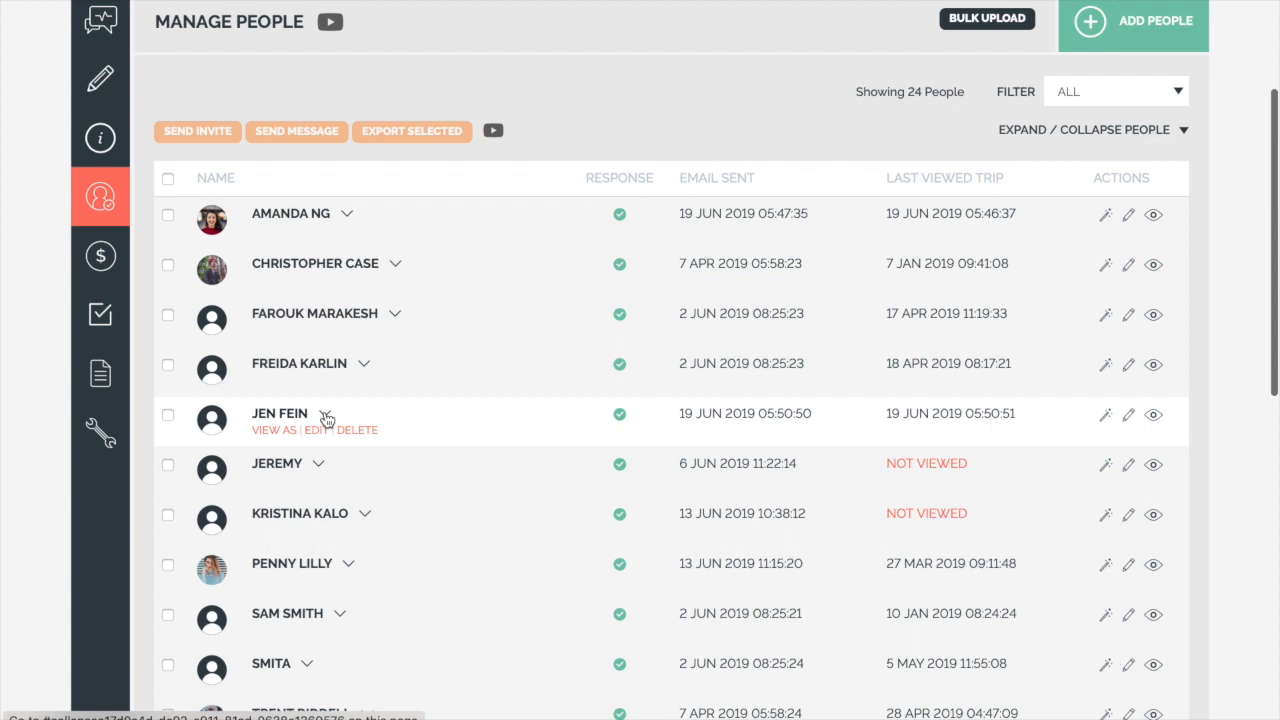
pyautogui.click(319, 413)
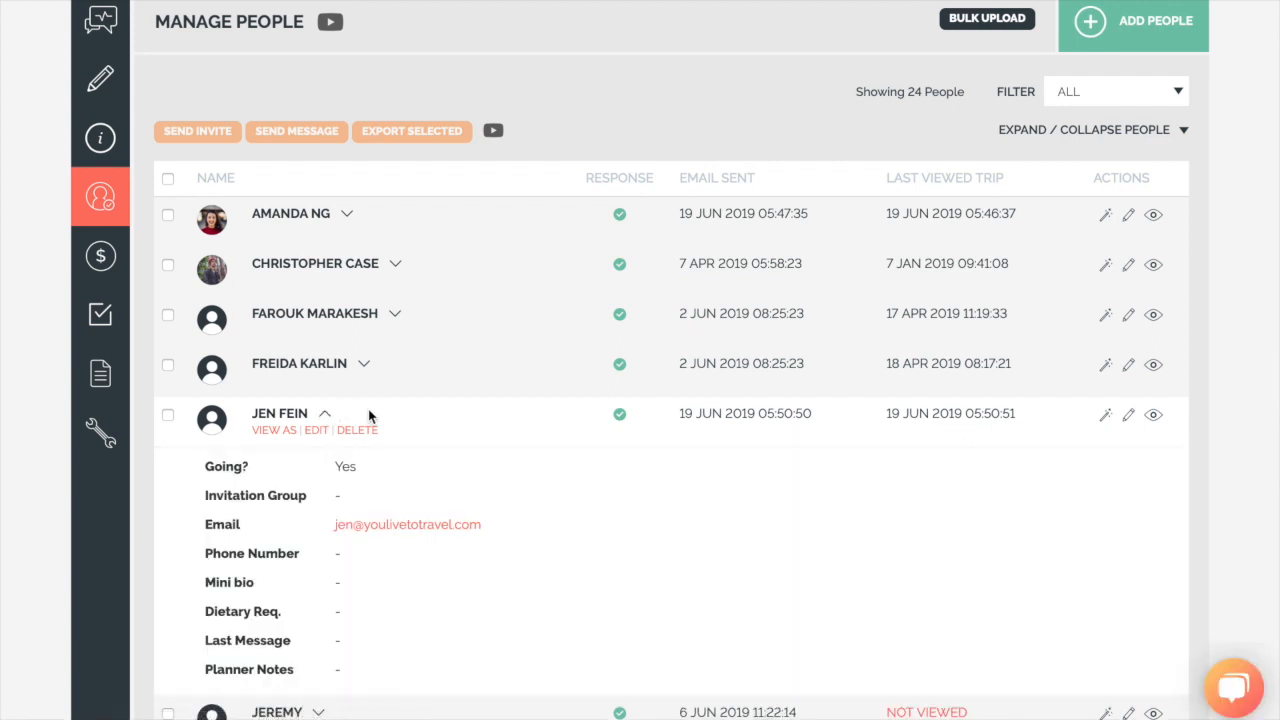
pyautogui.click(99, 255)
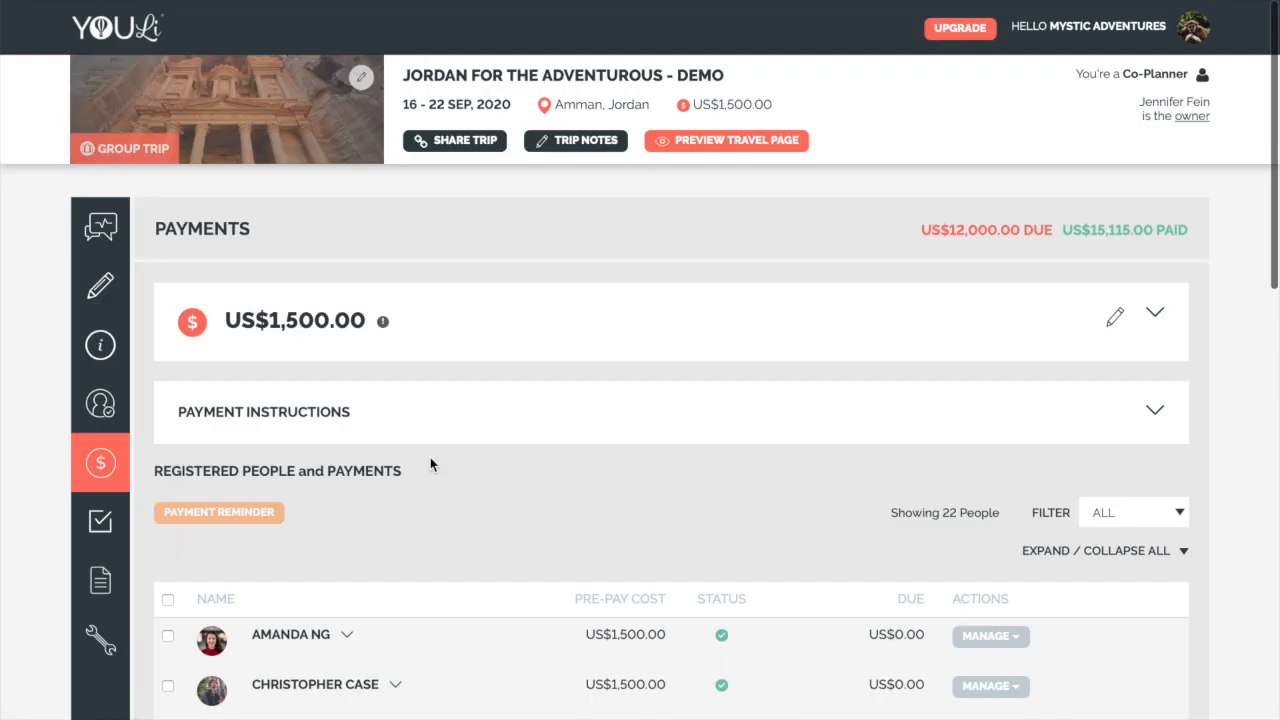
pyautogui.scroll(-3)
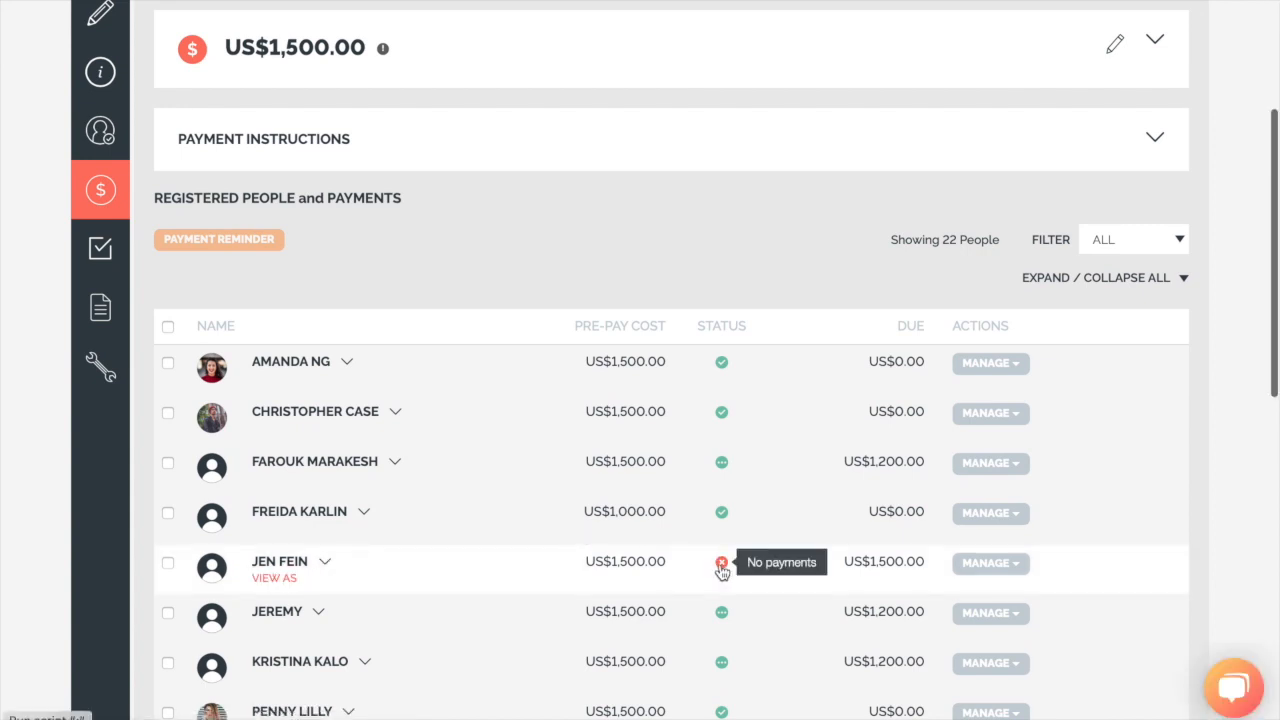
pyautogui.moveTo(679, 563)
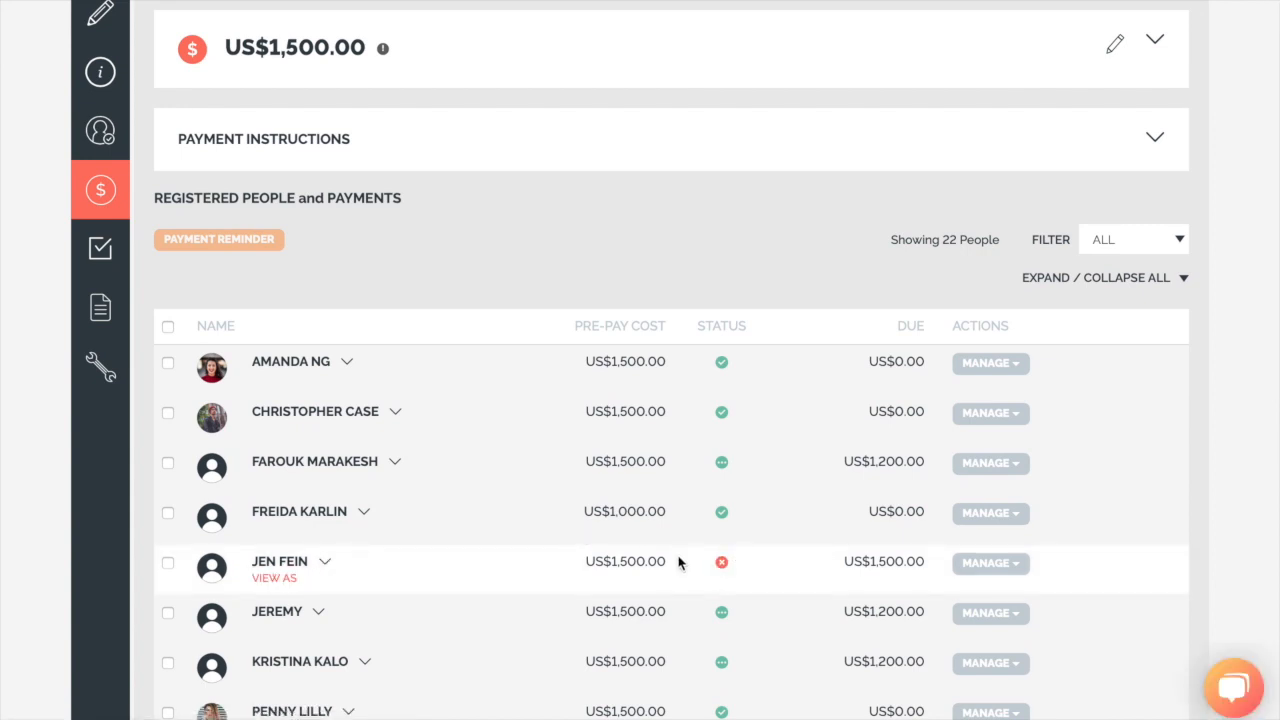